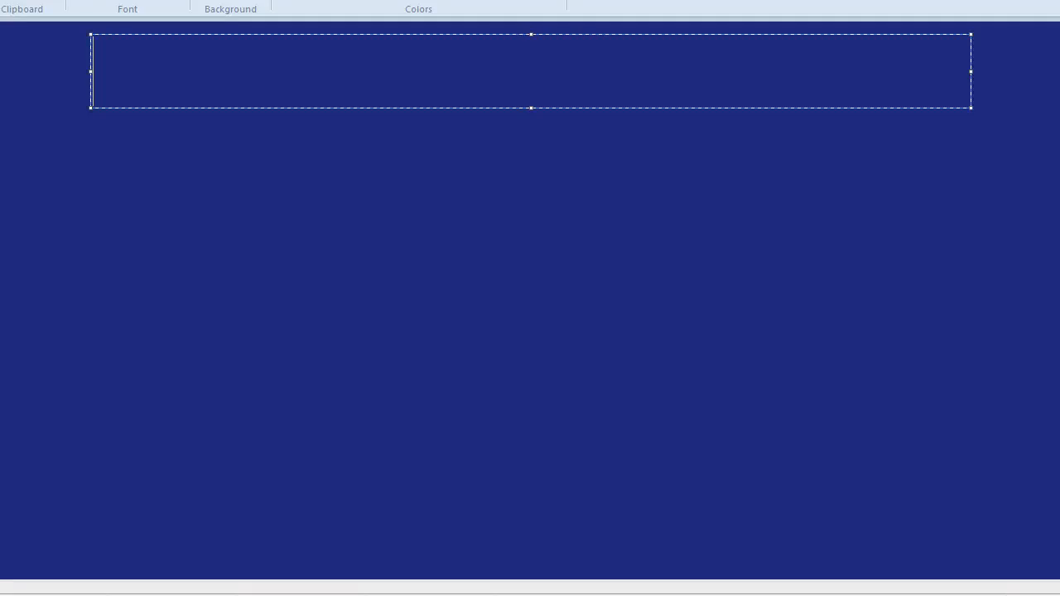
- Write the green heading 'Finding the Range' at the top of the canvas
text(Finding the Ran)
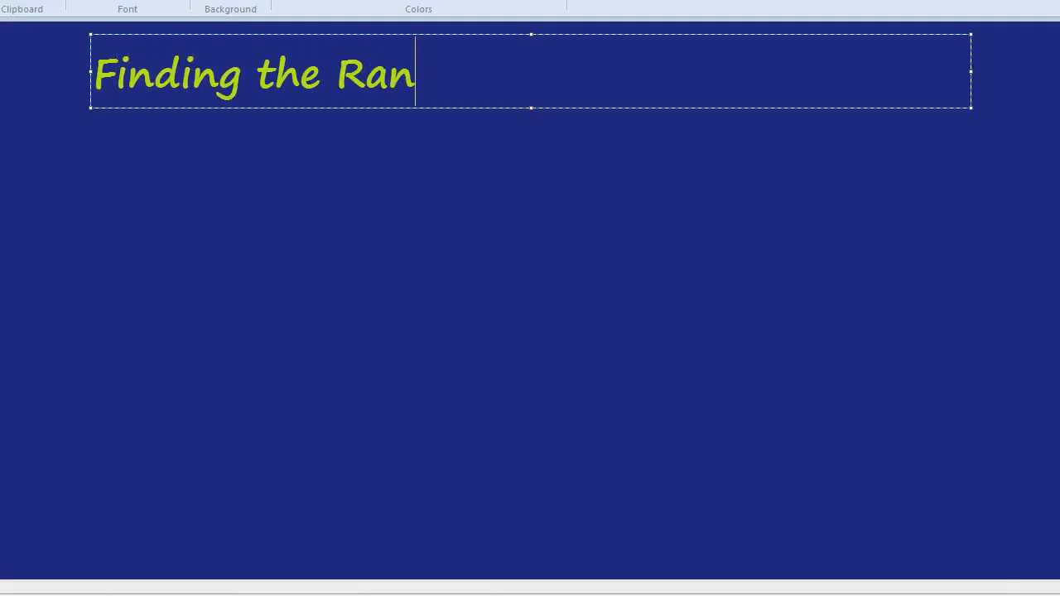
text(ge)
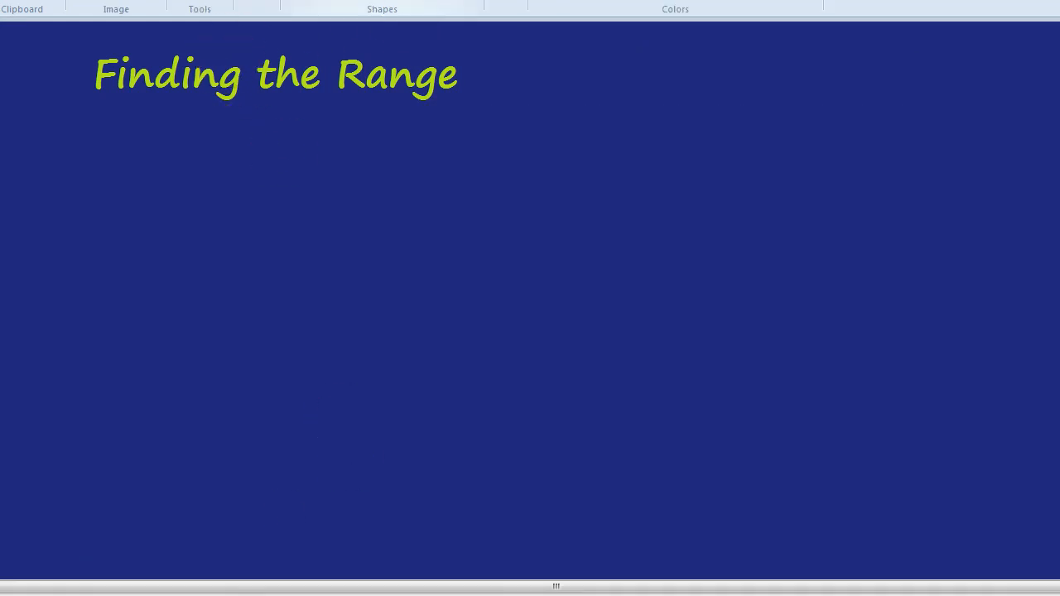
- Write the white number list 5, 7, 10, 19, 18, 3, 6 in a text box under the heading
drag(50, 146, 566, 218)
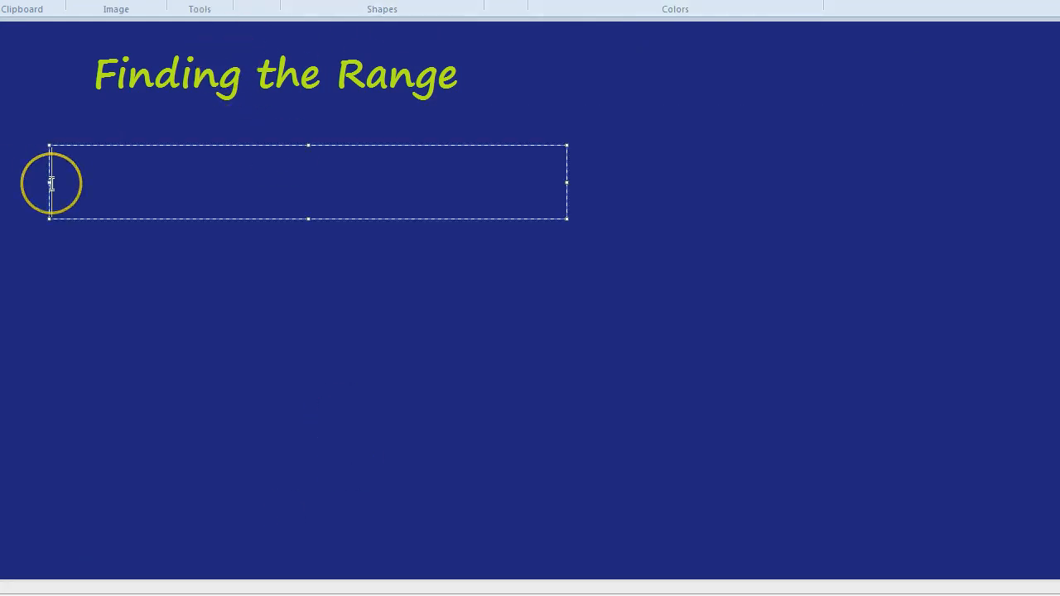
text(5, 7,)
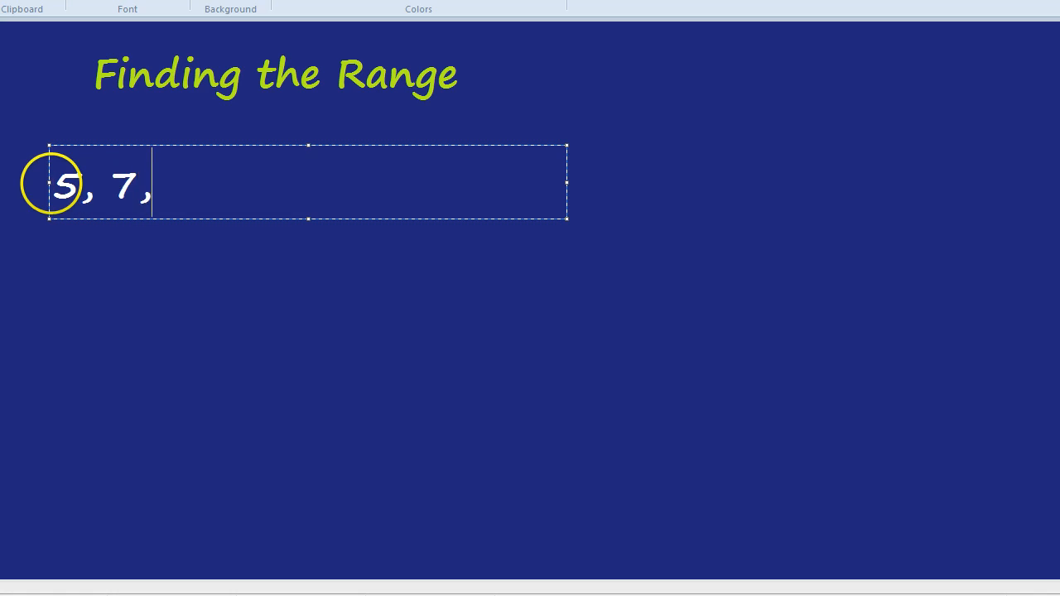
text(10, 19, 18)
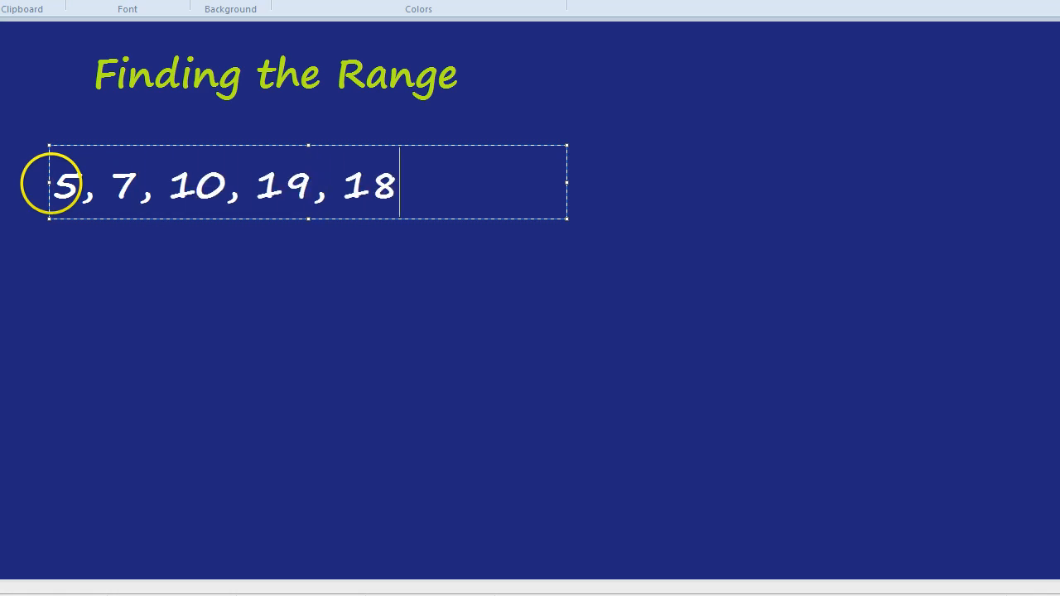
text(, 4)
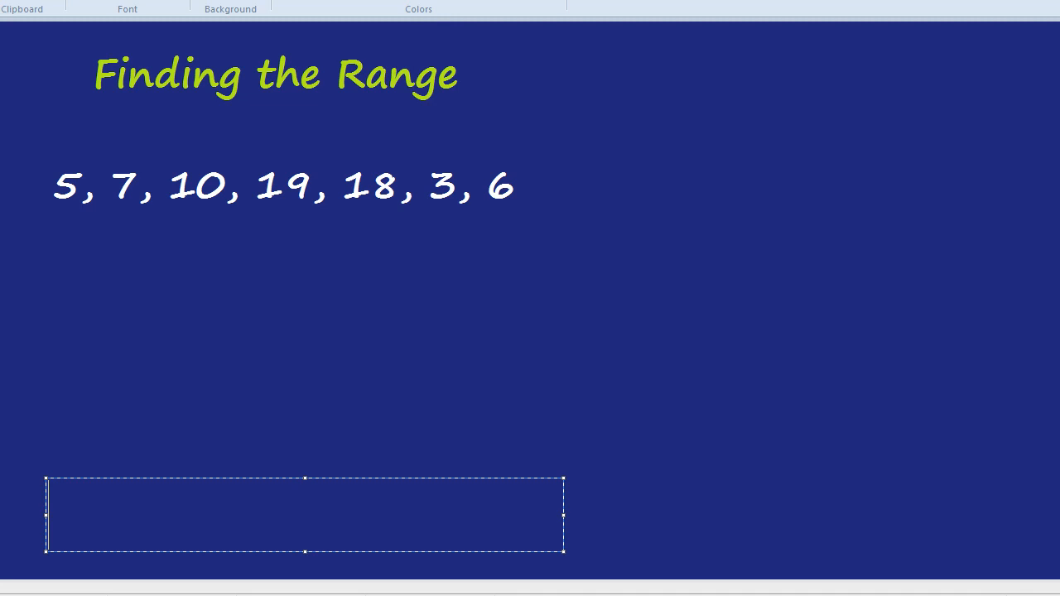
- Widen the bottom text box and write 'Range: Biggest - Smallest' in green
drag(563, 514, 878, 514)
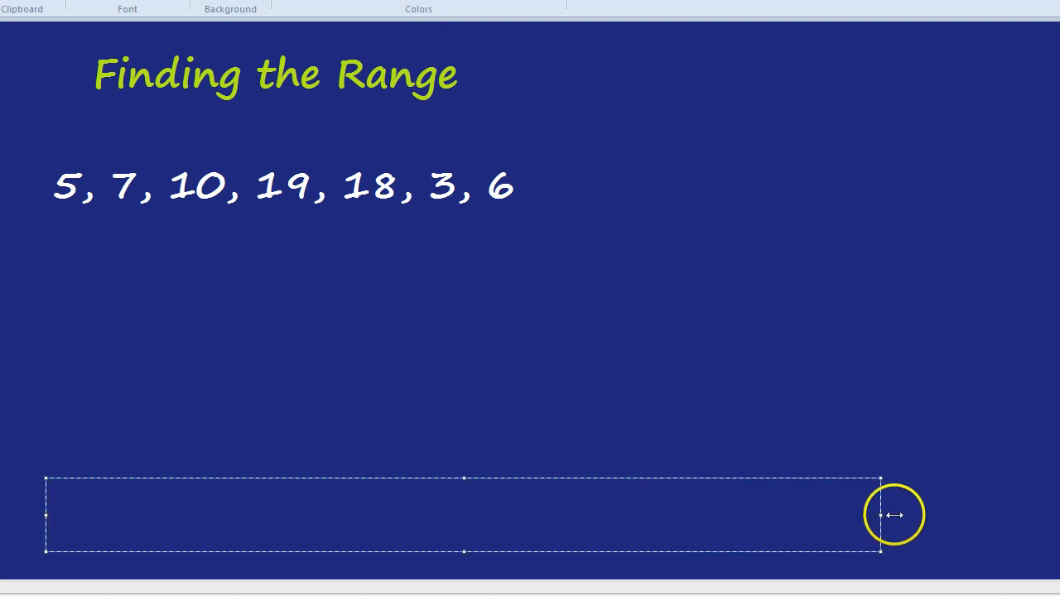
text(Range:)
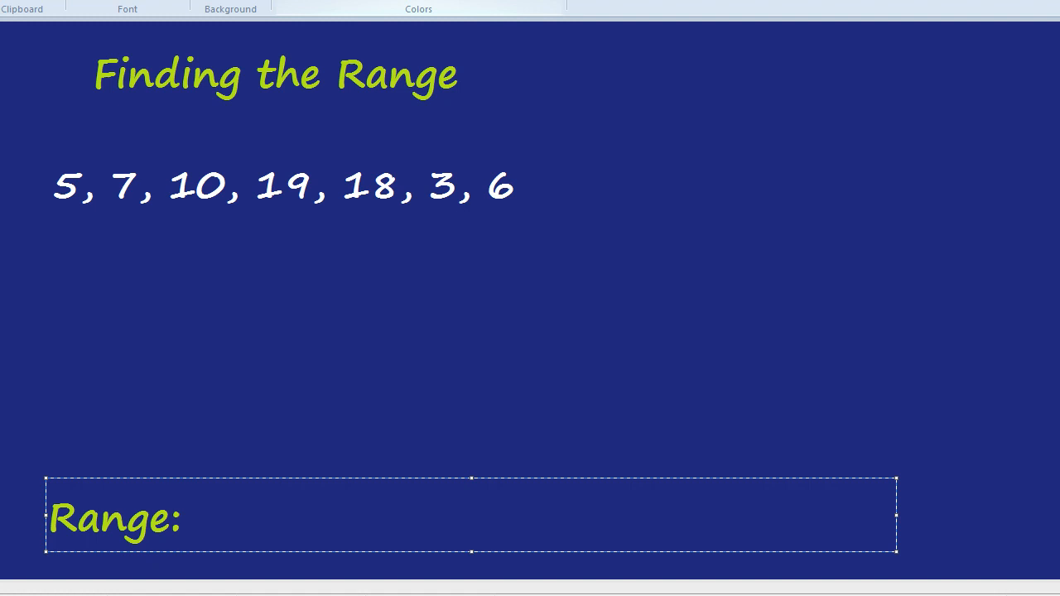
text(Biggest -)
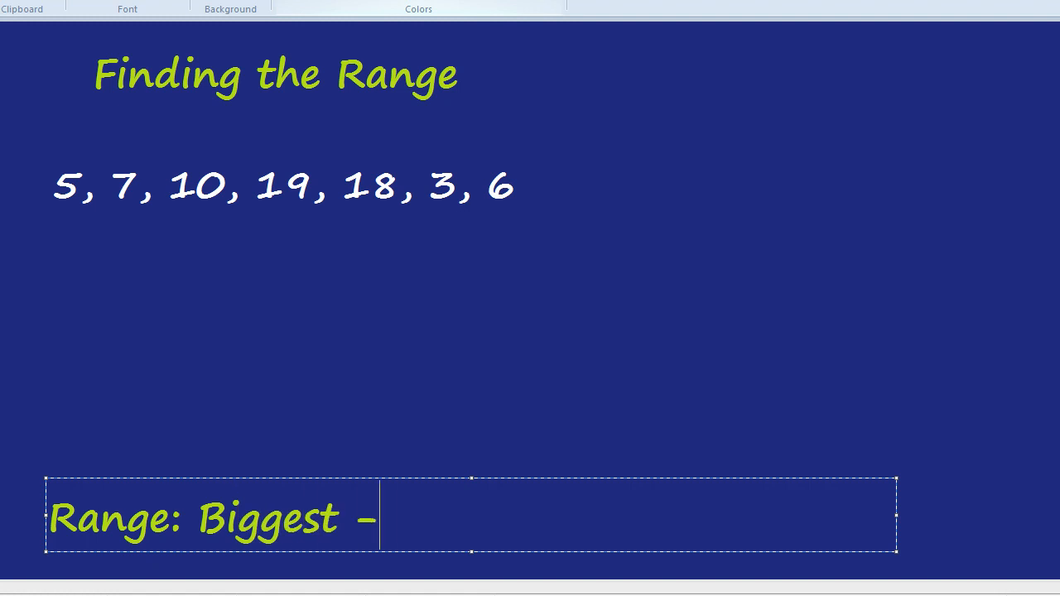
text(Smalles)
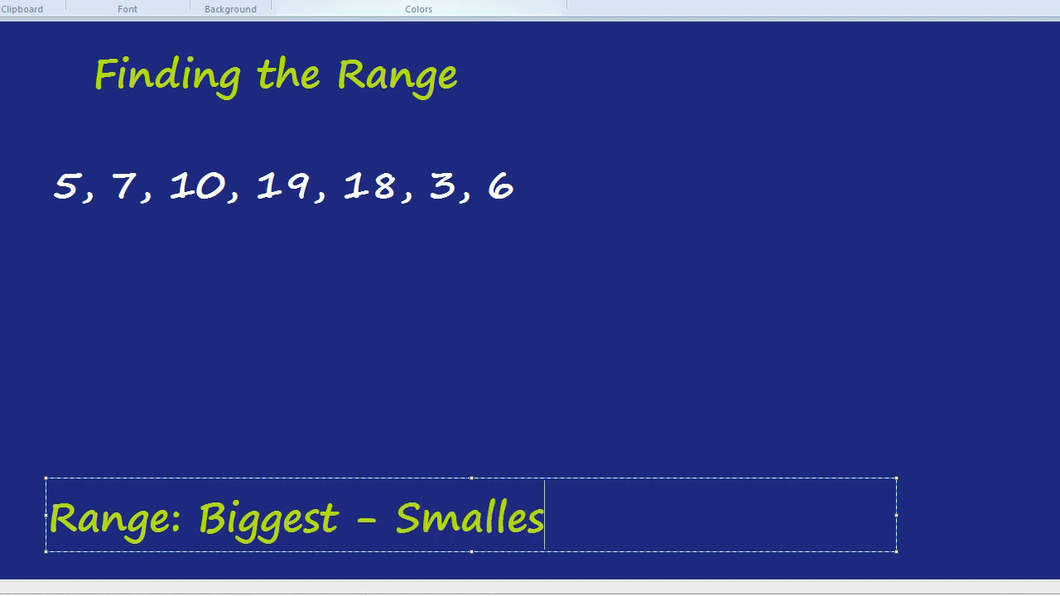
text(t)
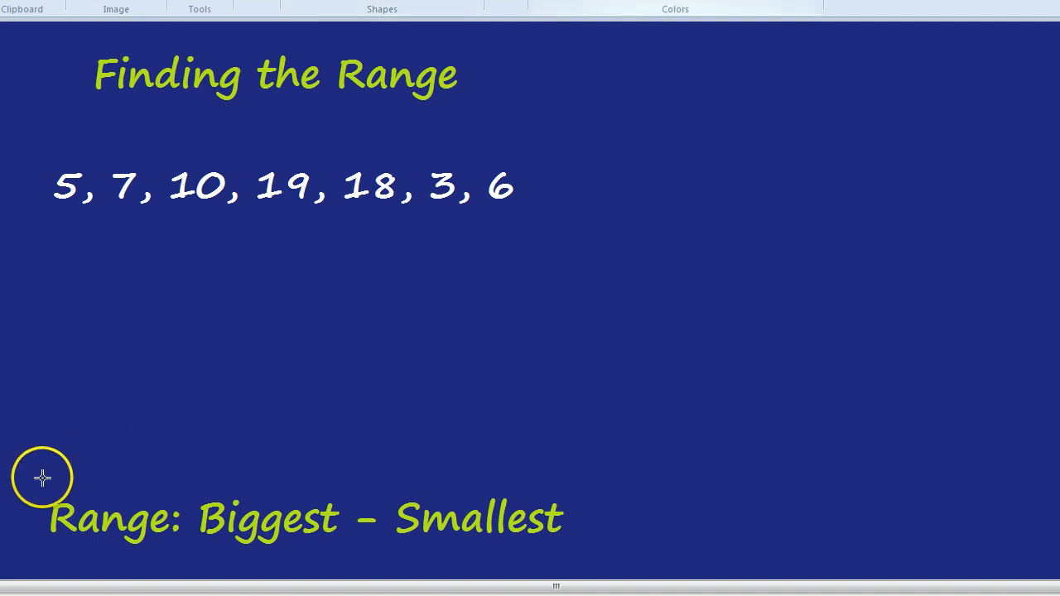
- Frame the definition with a red rectangle and fill its inside lighter blue
drag(41, 477, 596, 562)
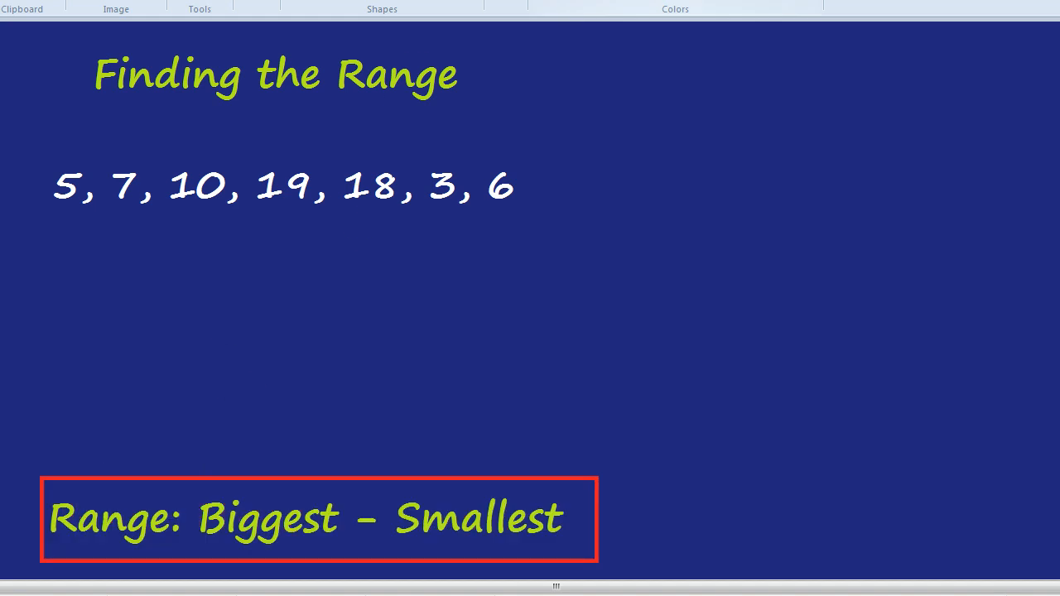
click(347, 437)
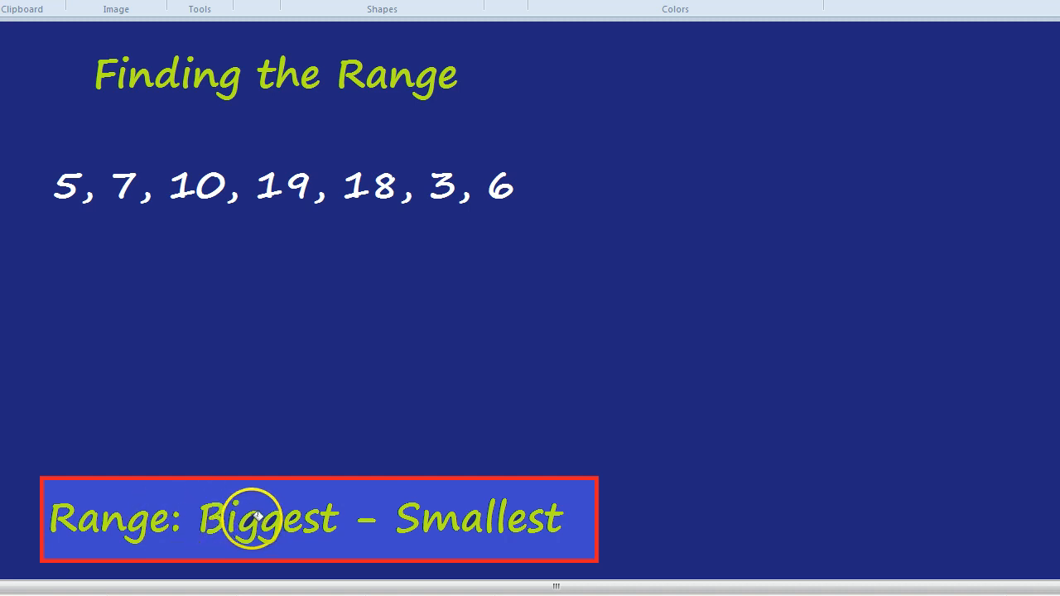
mouse_move(290, 512)
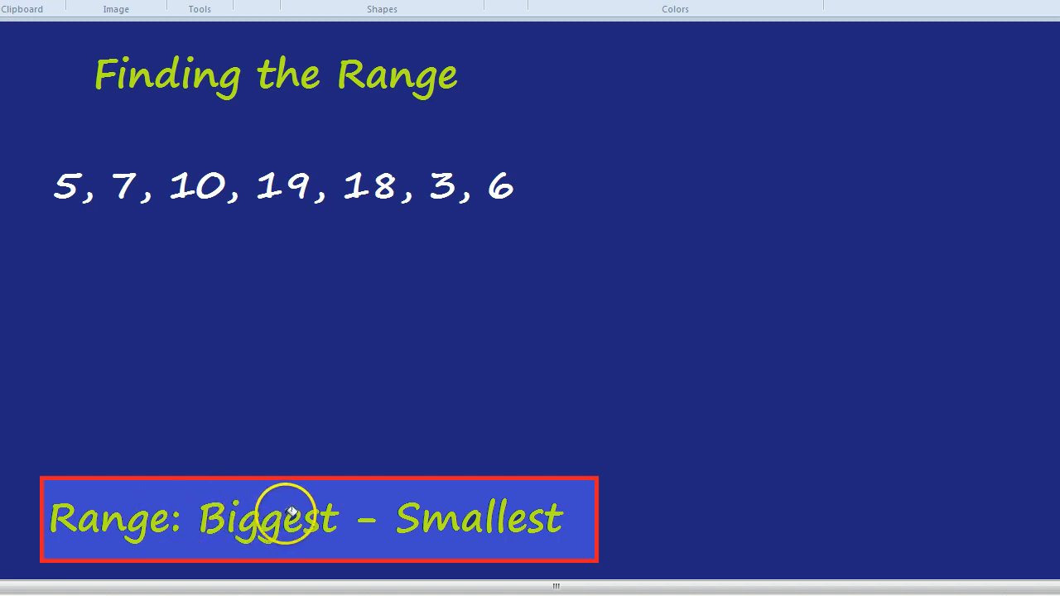
mouse_move(390, 505)
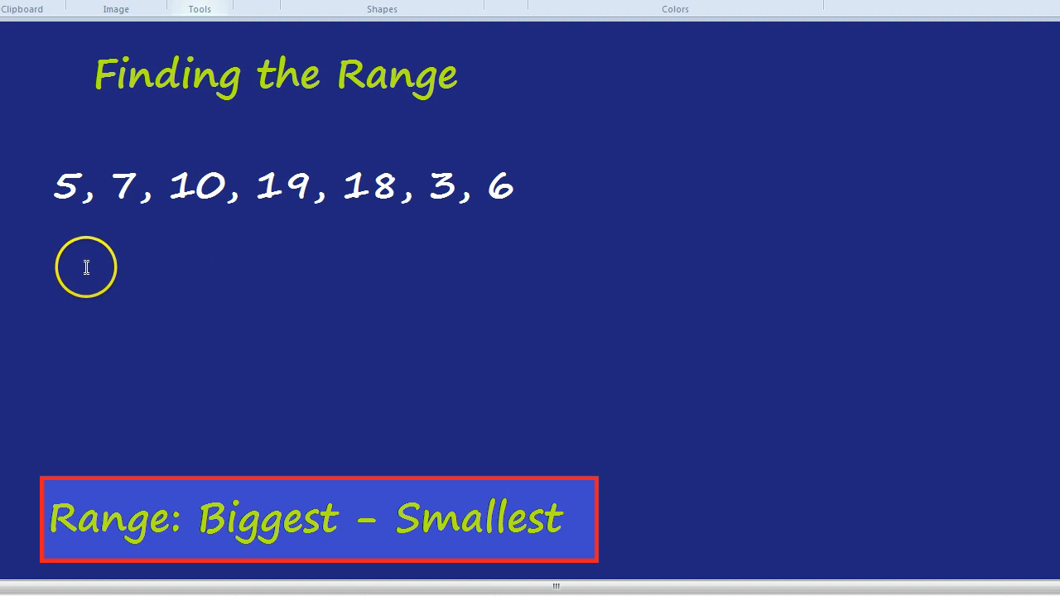
text(19 -)
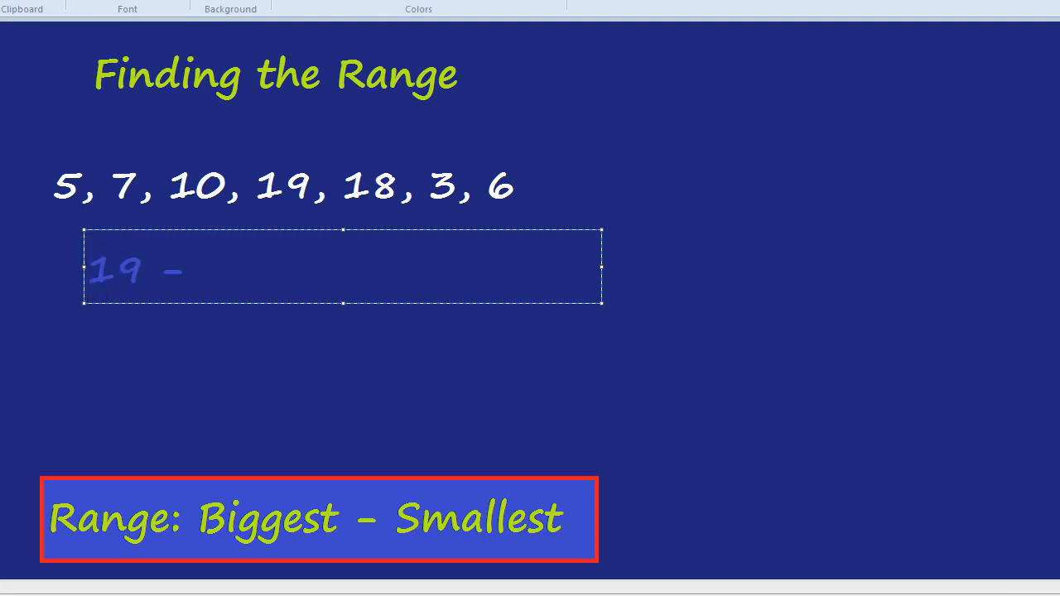
text(3 =)
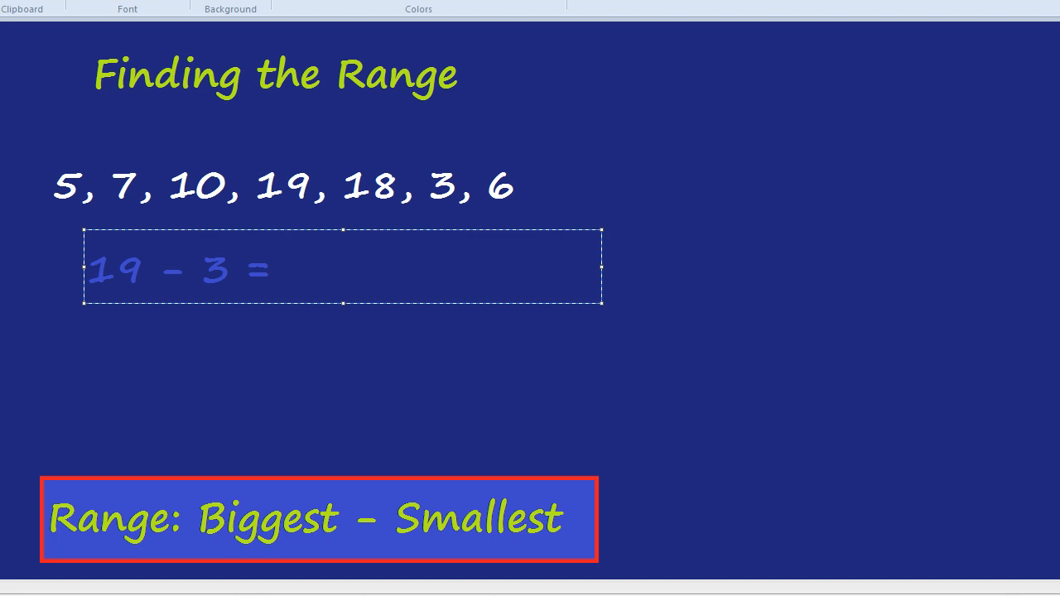
text(16)
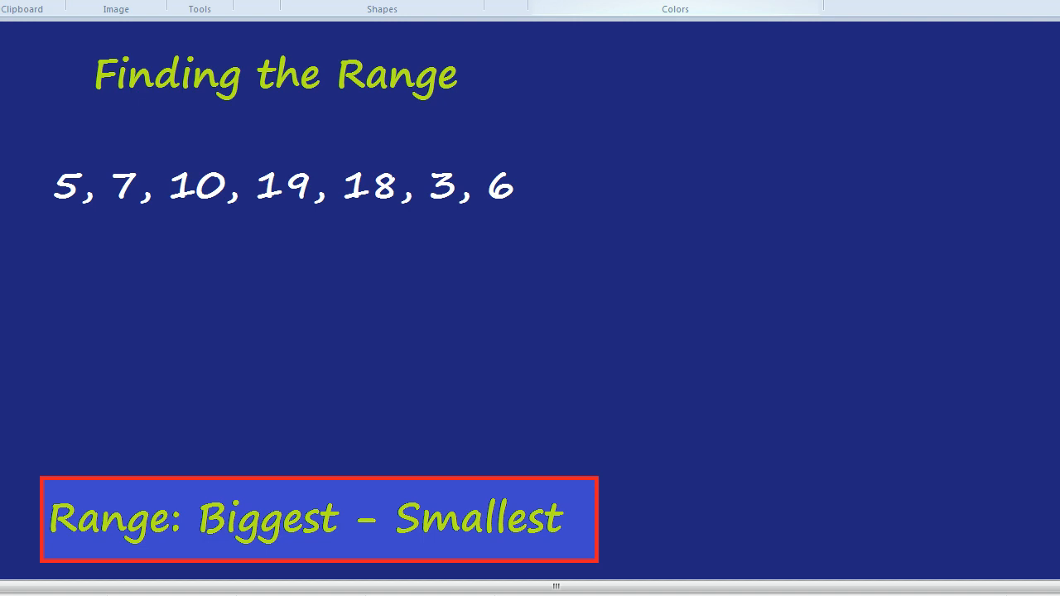
- Write the orange list 45, 32, 19, 81, 56, 55, 60, 71, 24 below the white list
drag(42, 268, 560, 343)
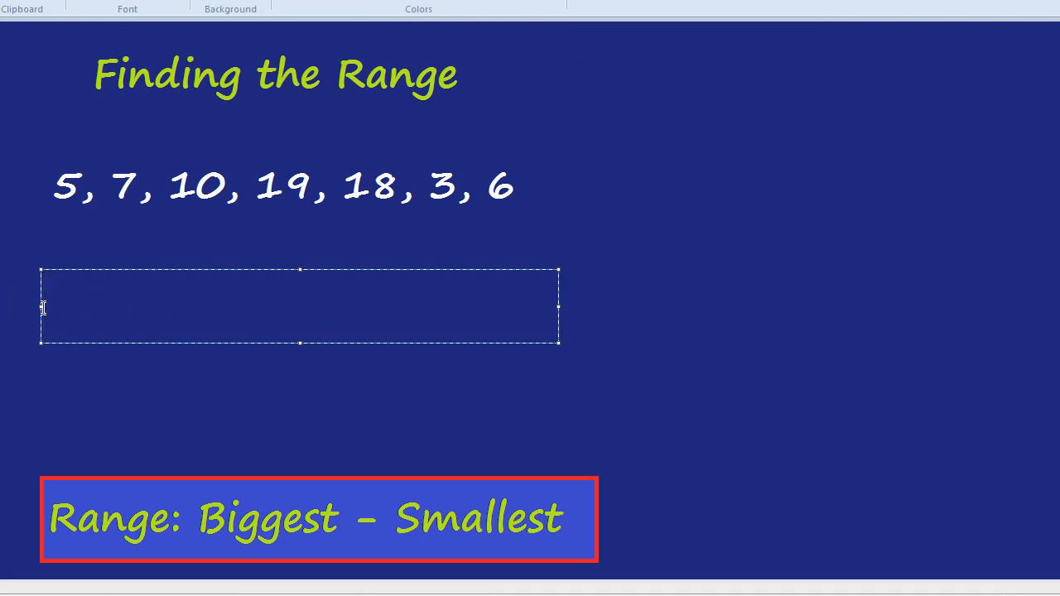
text(45, 3)
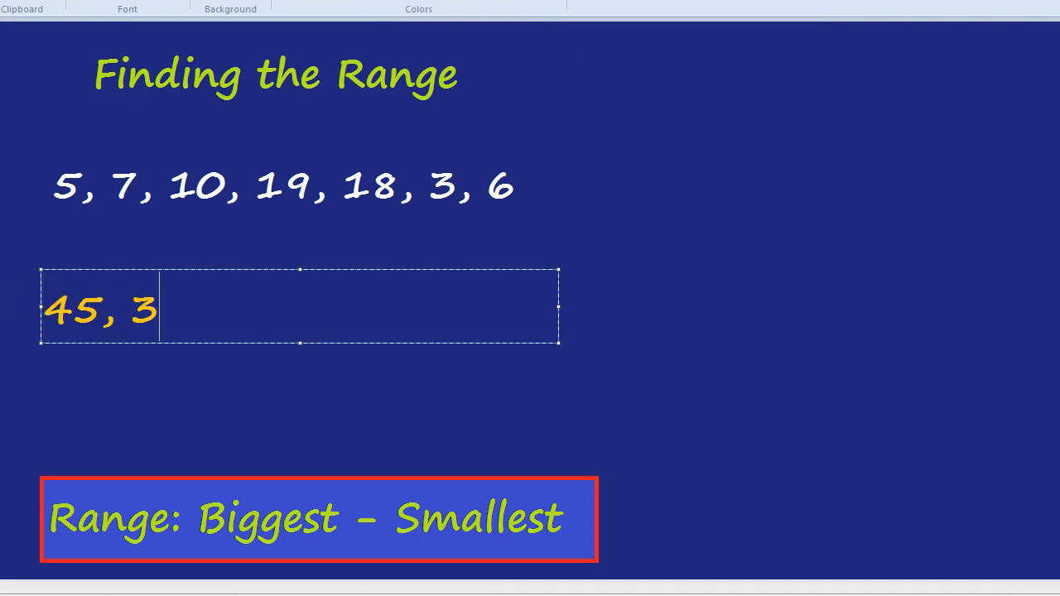
text(2, 19,)
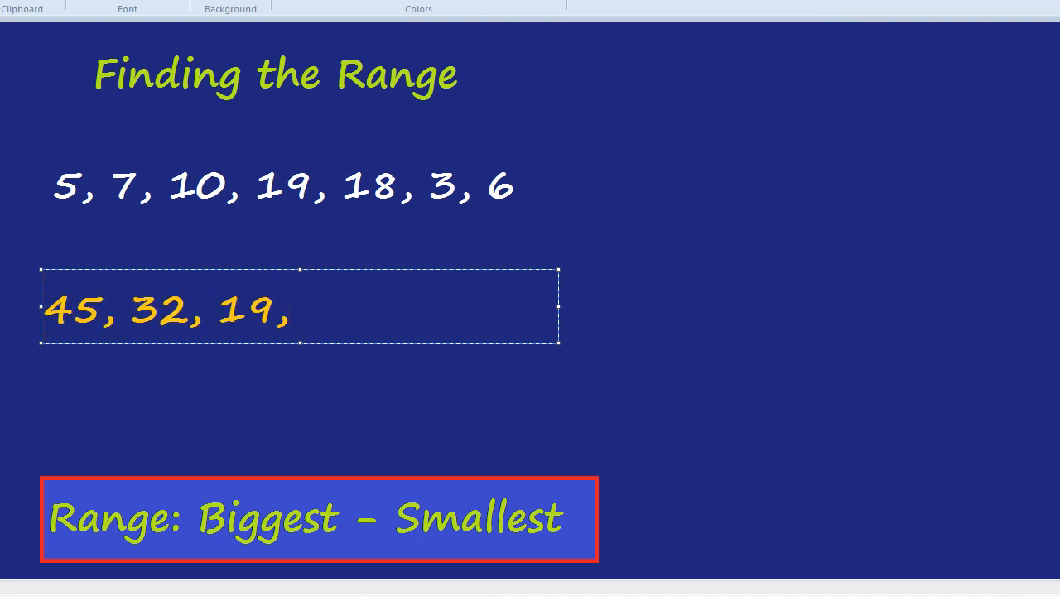
text(81, 56)
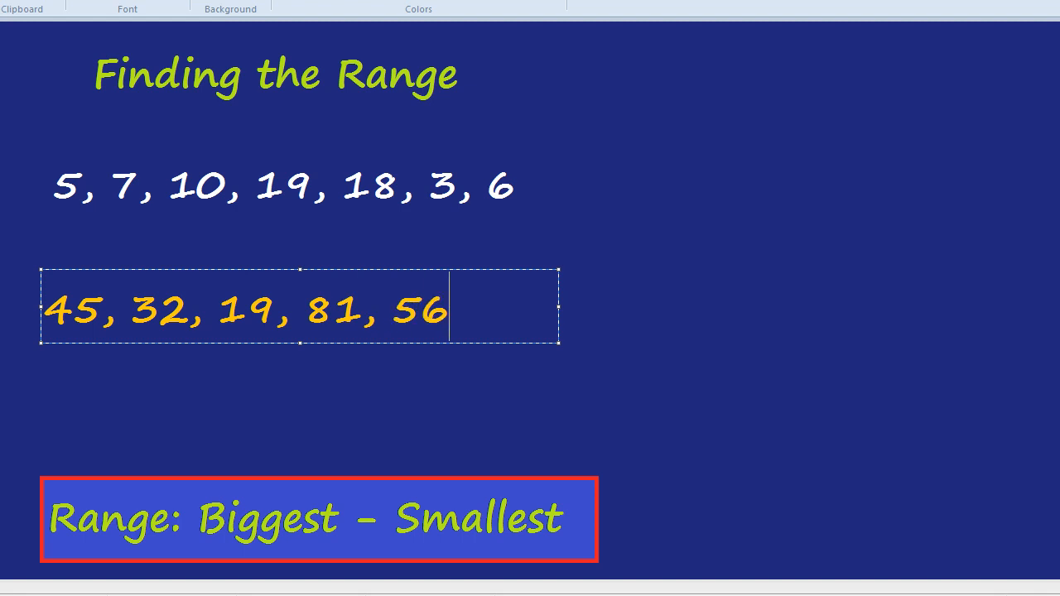
text(, 55, 60, 71, 24)
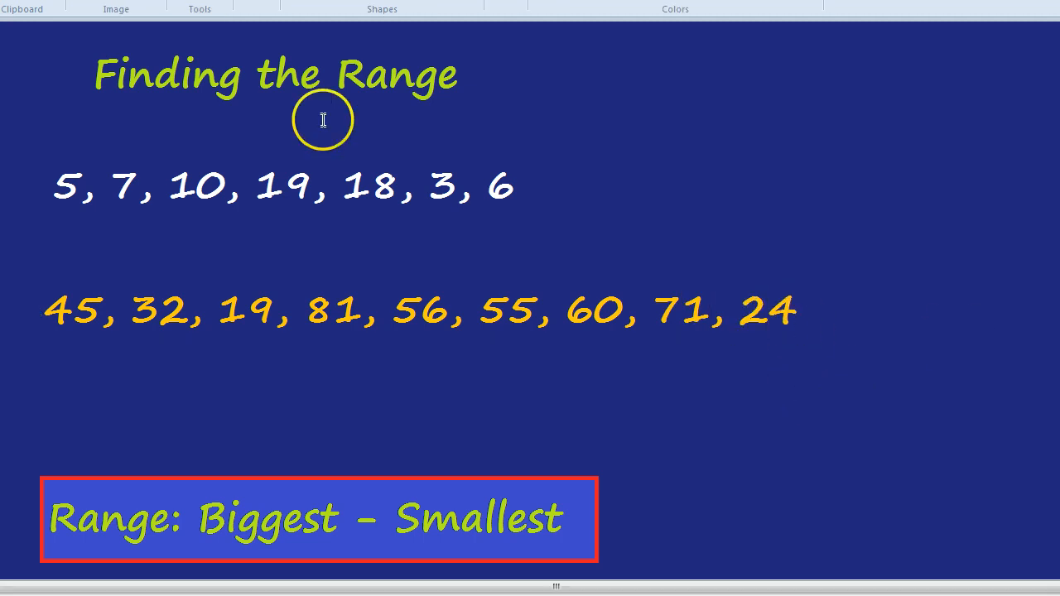
mouse_move(490, 322)
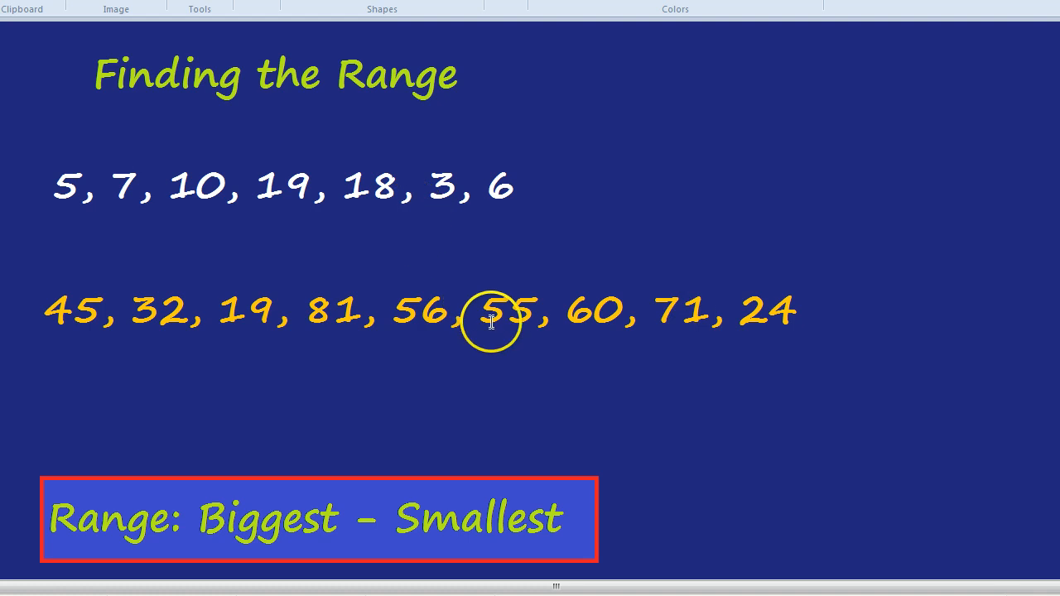
mouse_move(288, 510)
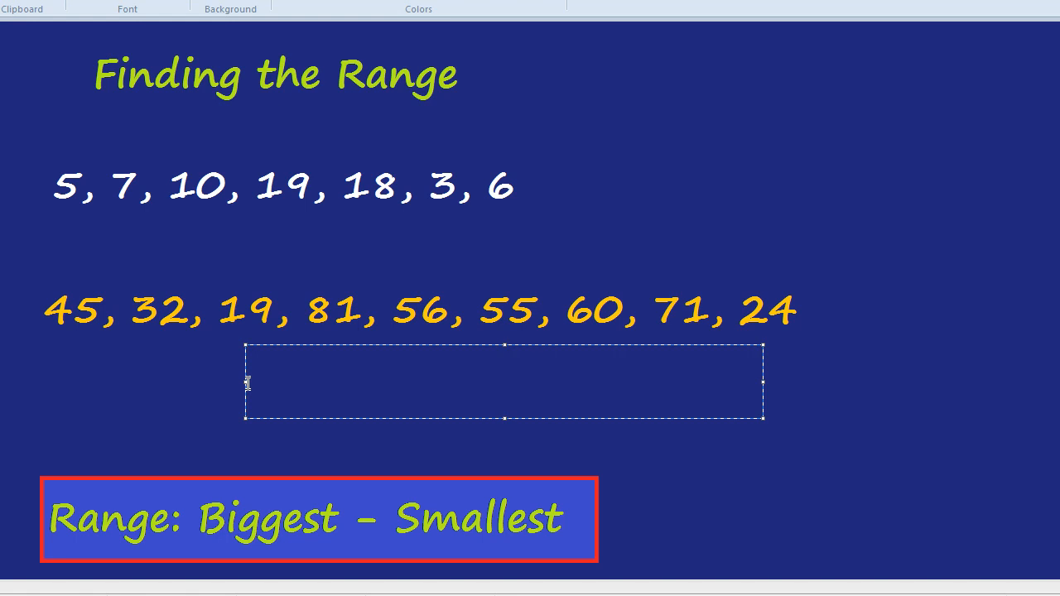
- Write the working '81 - 19 = 62' under the orange list
text(81)
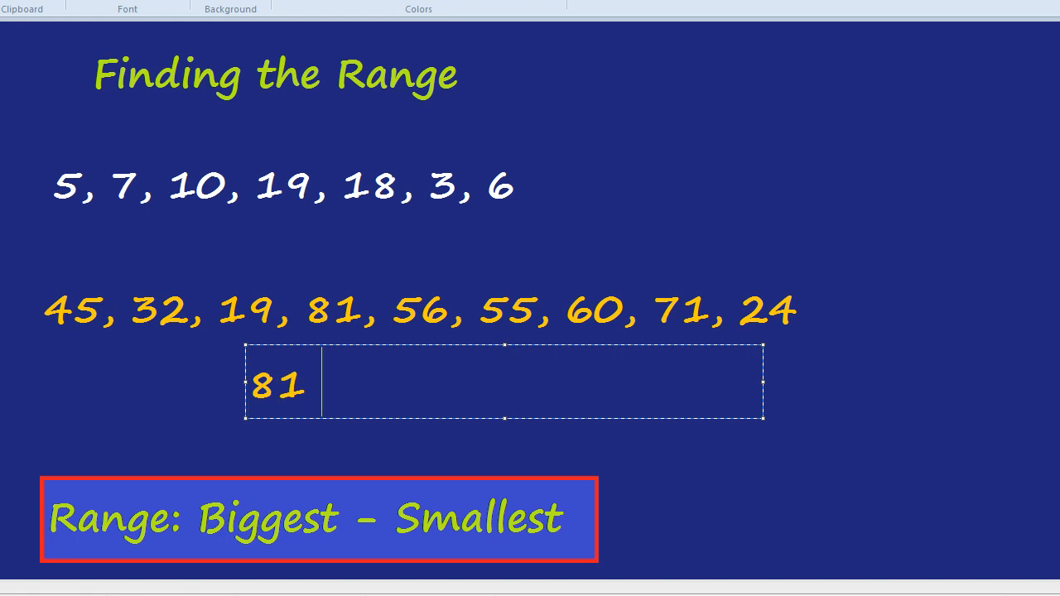
text(-)
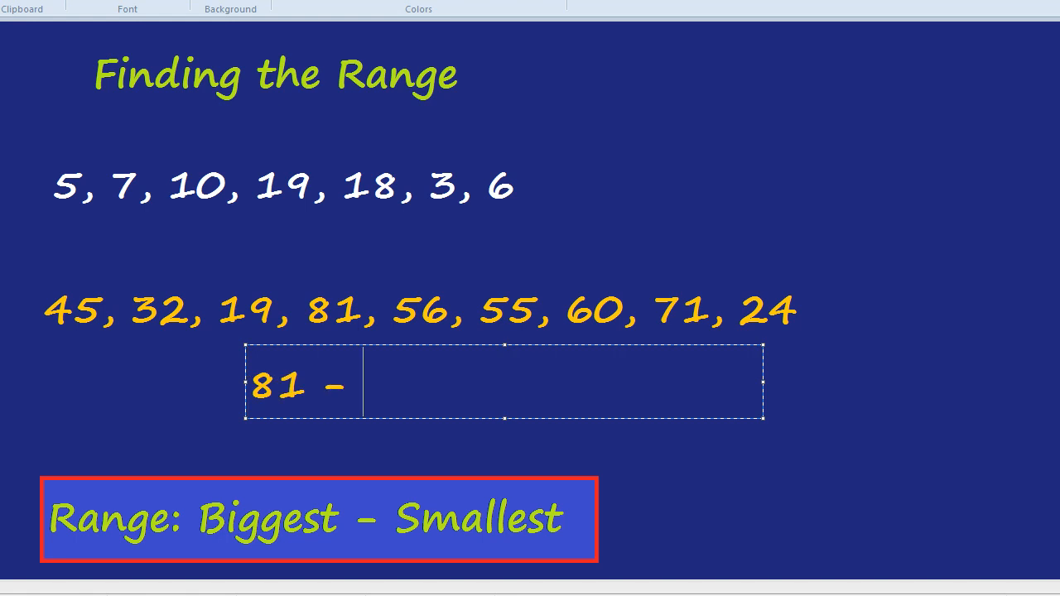
text(19)
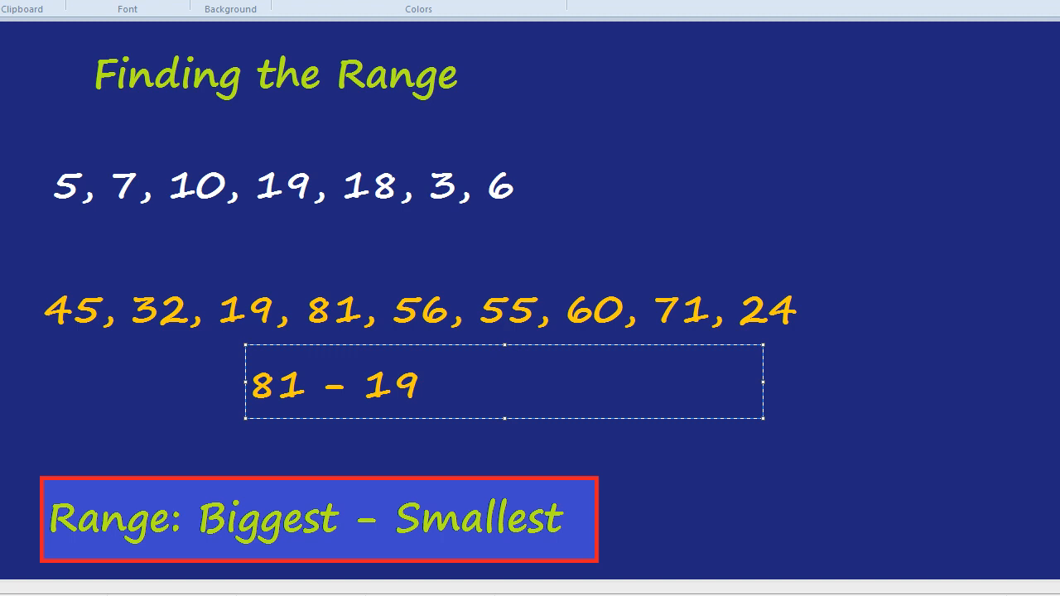
click(423, 381)
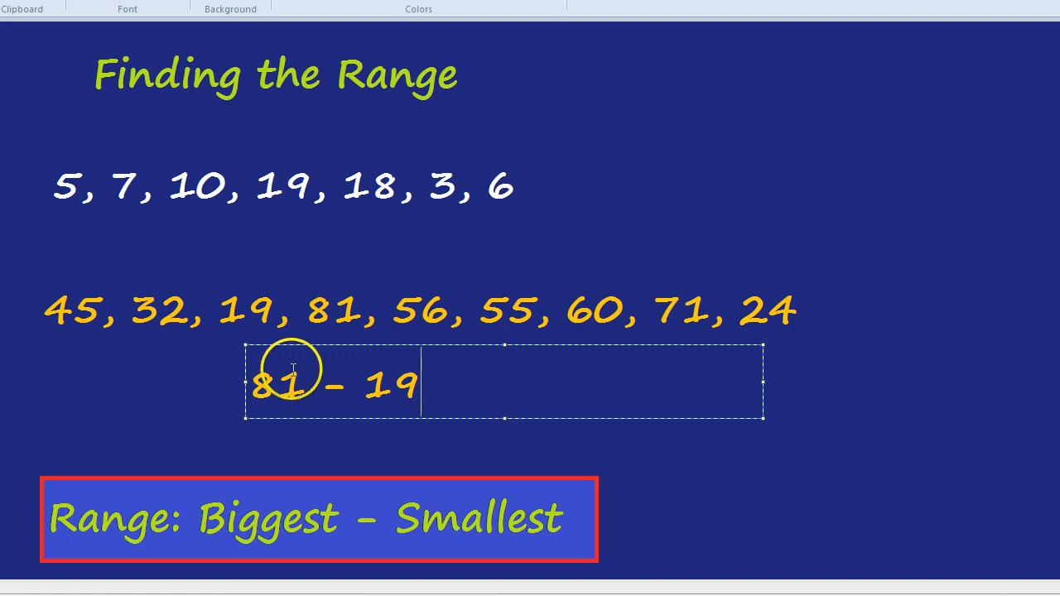
text(= 62)
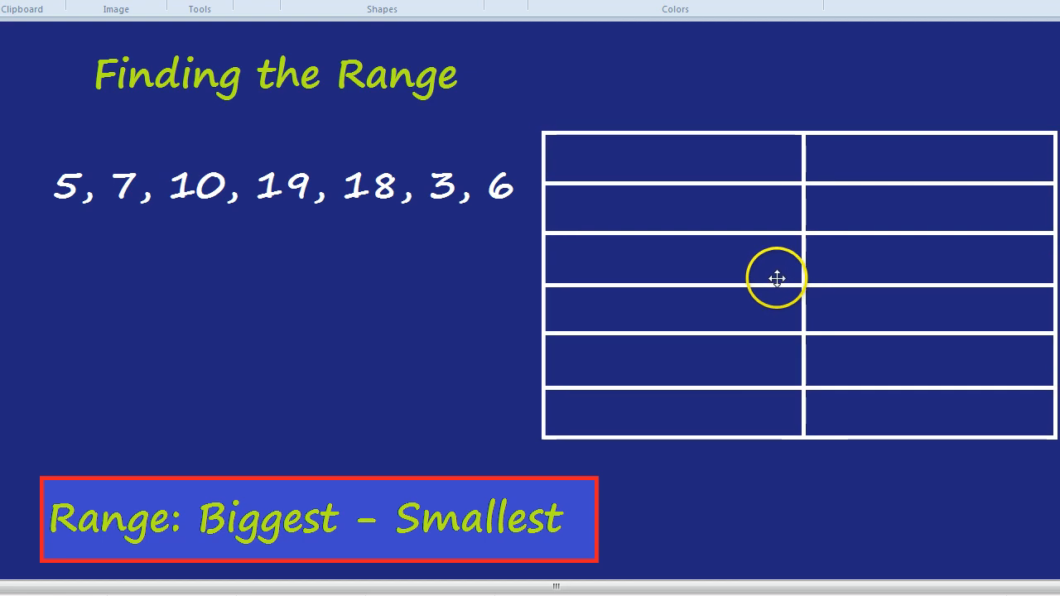
- Shift the table slightly left and head its columns 'Goals scored in PL' and 'Frequency' in orange
drag(777, 278, 764, 278)
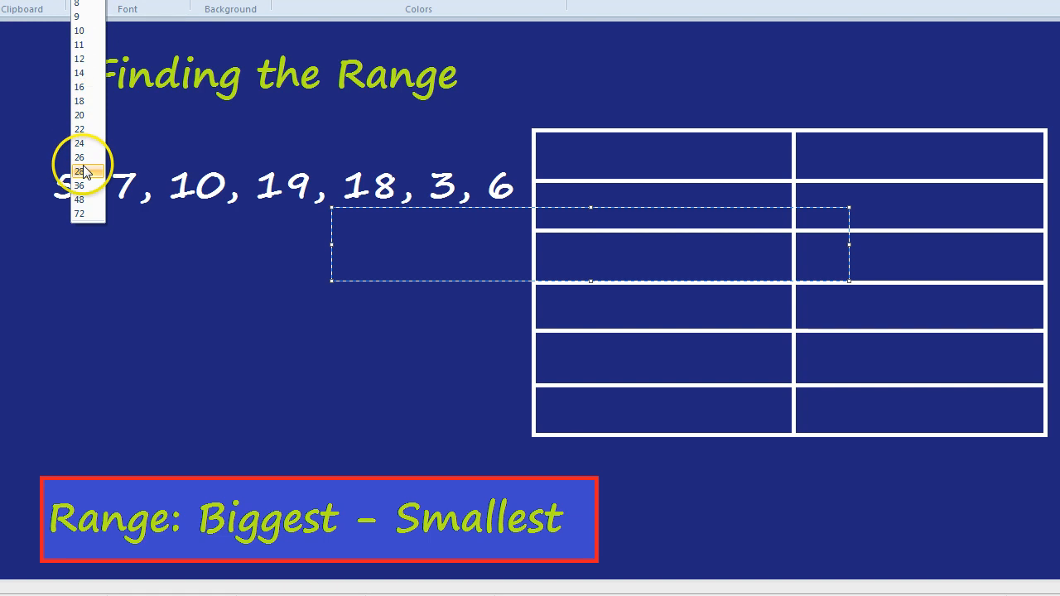
click(80, 171)
text(Goal)
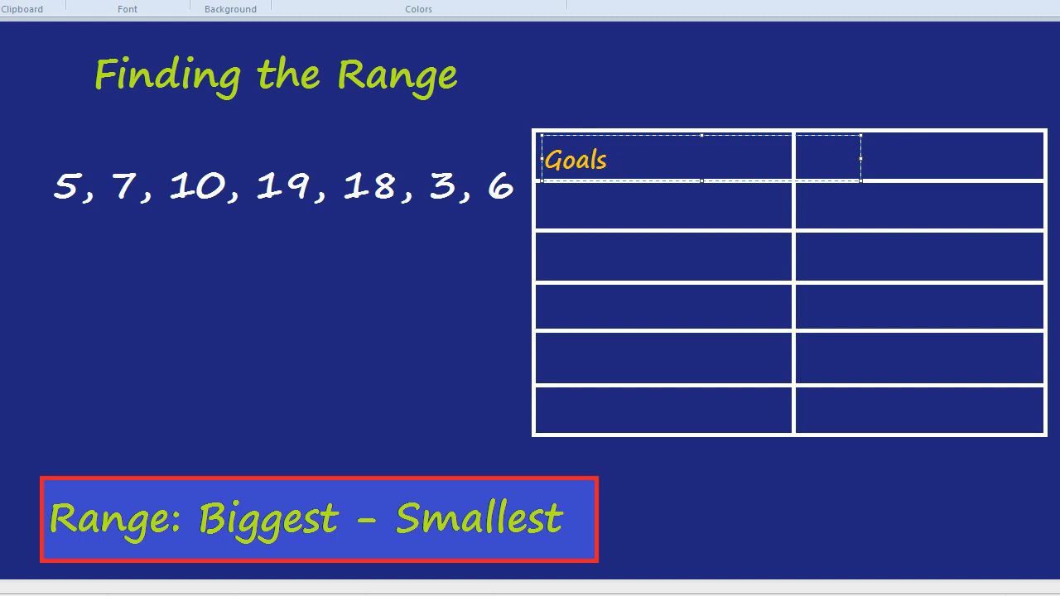
text(scored)
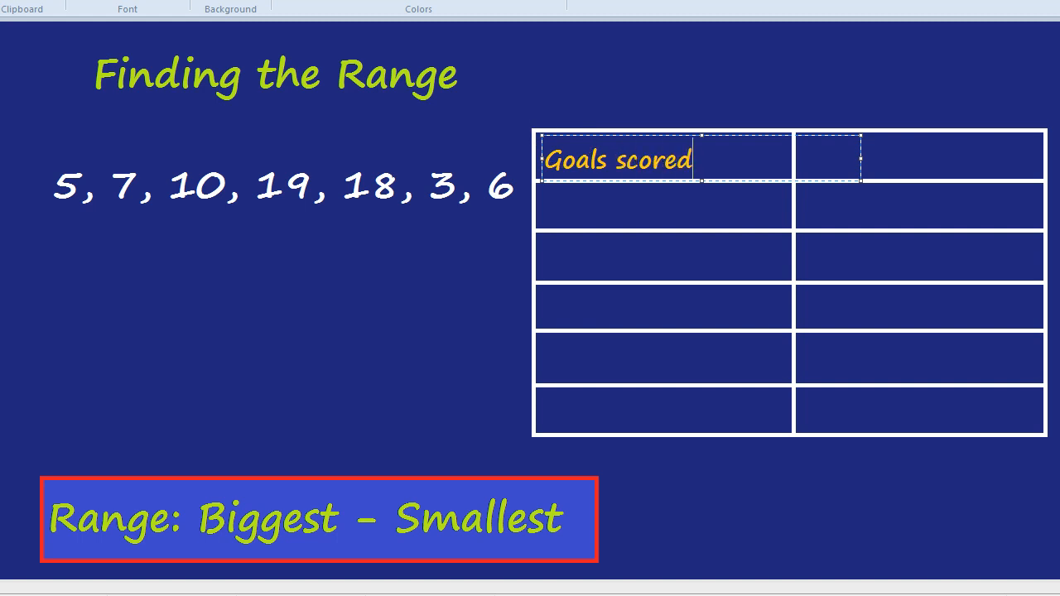
text(in PL)
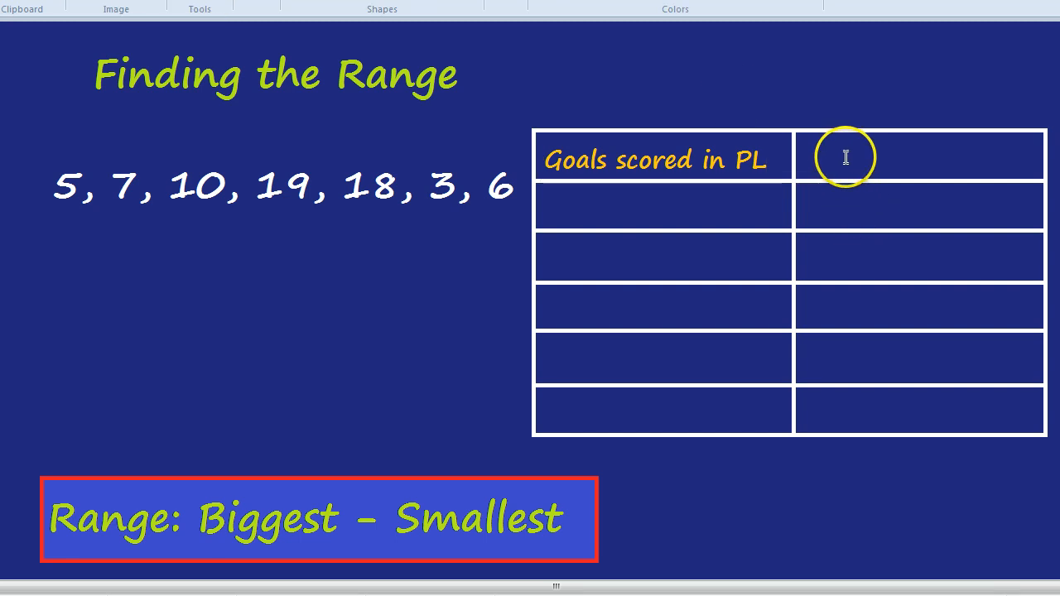
text(Freque)
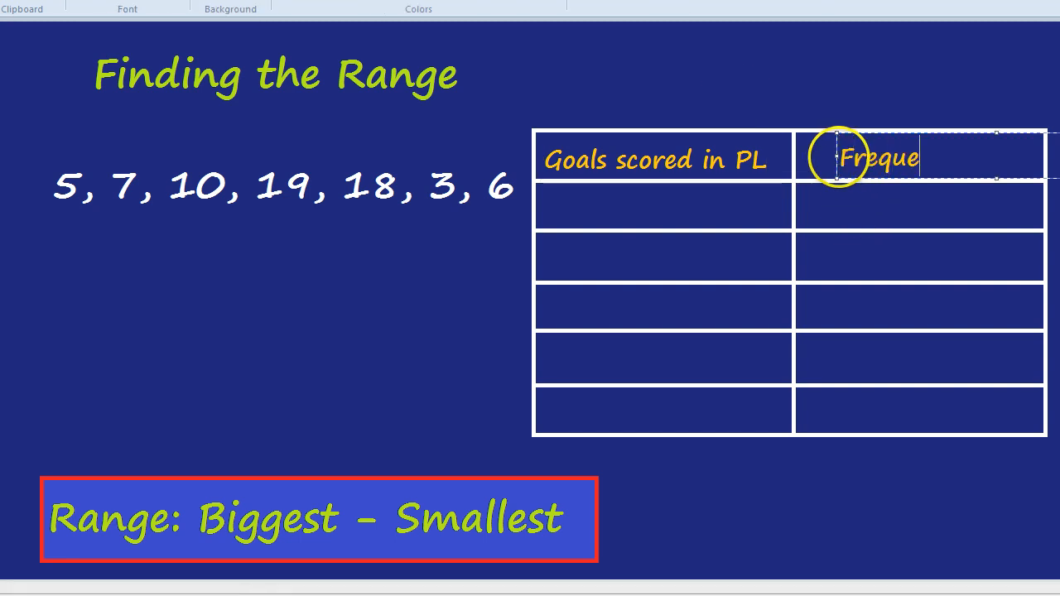
text(ncy)
click(663, 206)
text(0)
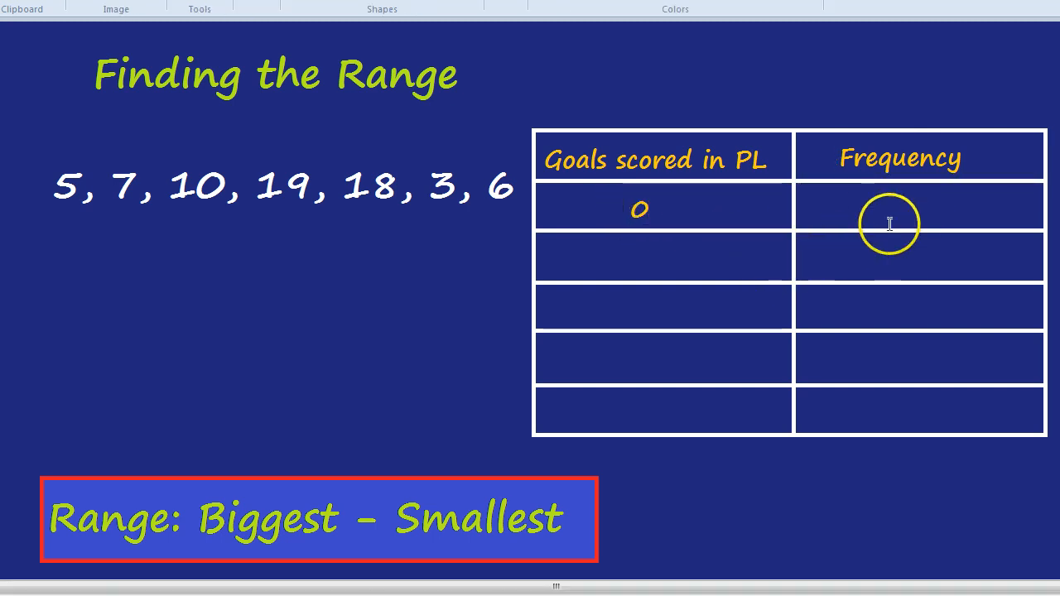
- Enter goals 0, 1, 2, 3, 4+ with frequencies 23, 16, 5, 2, 1 into the table cells
text(23)
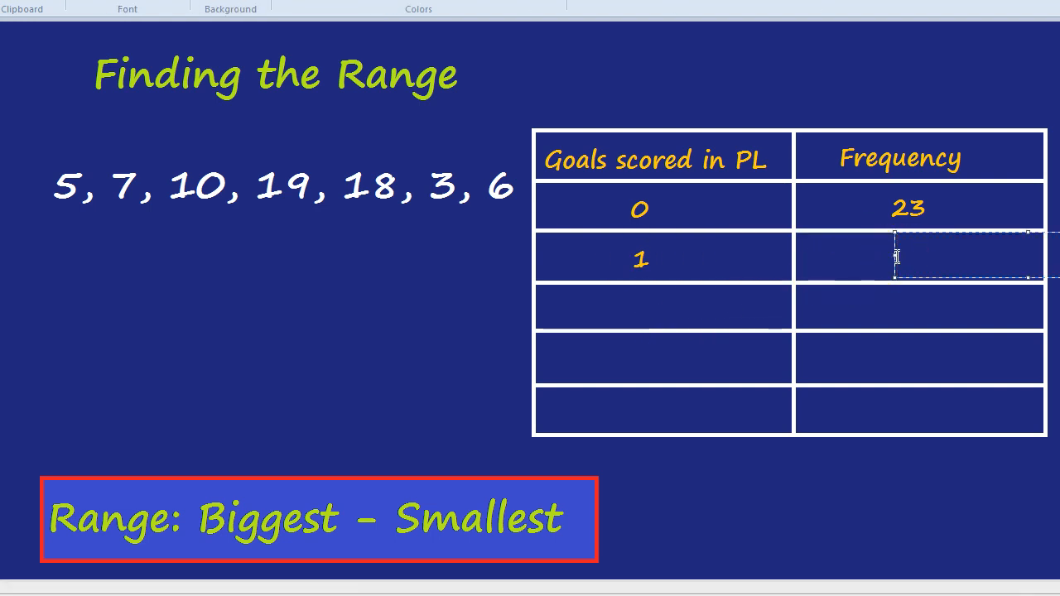
text(16)
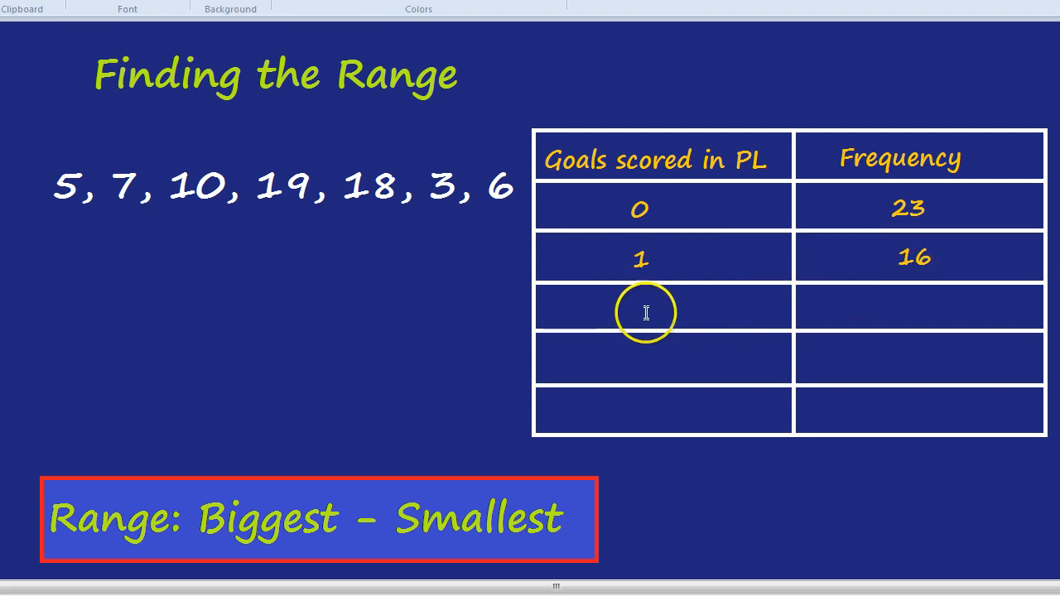
text(2)
click(919, 307)
text(5)
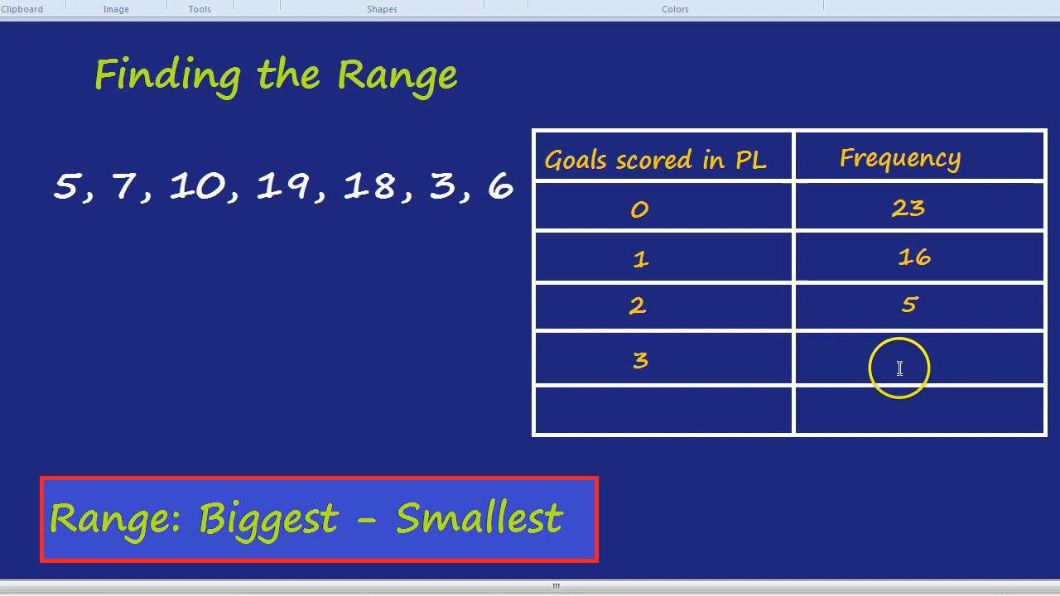
text(2)
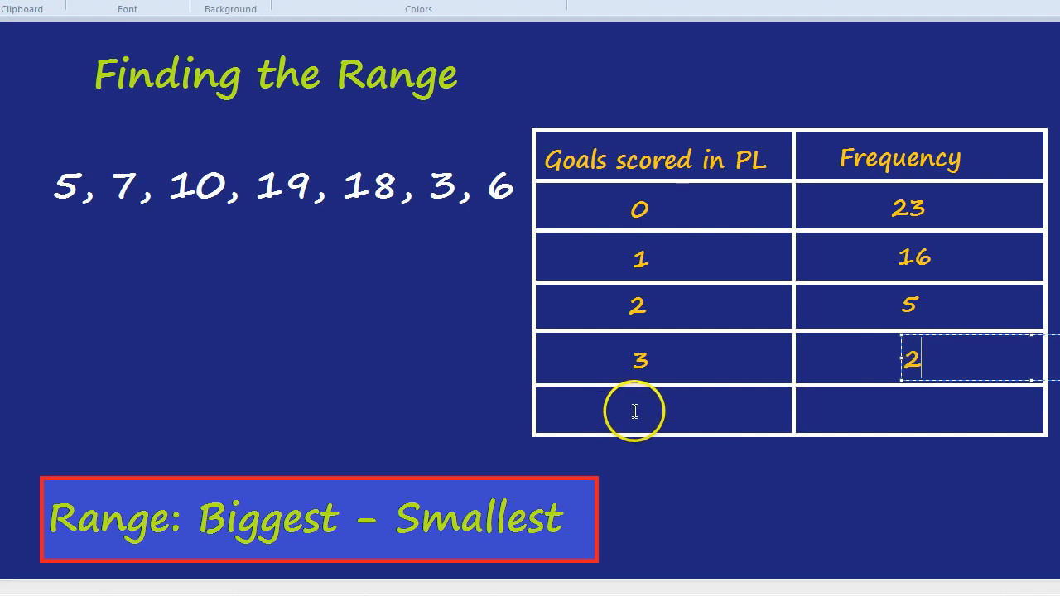
text(4+)
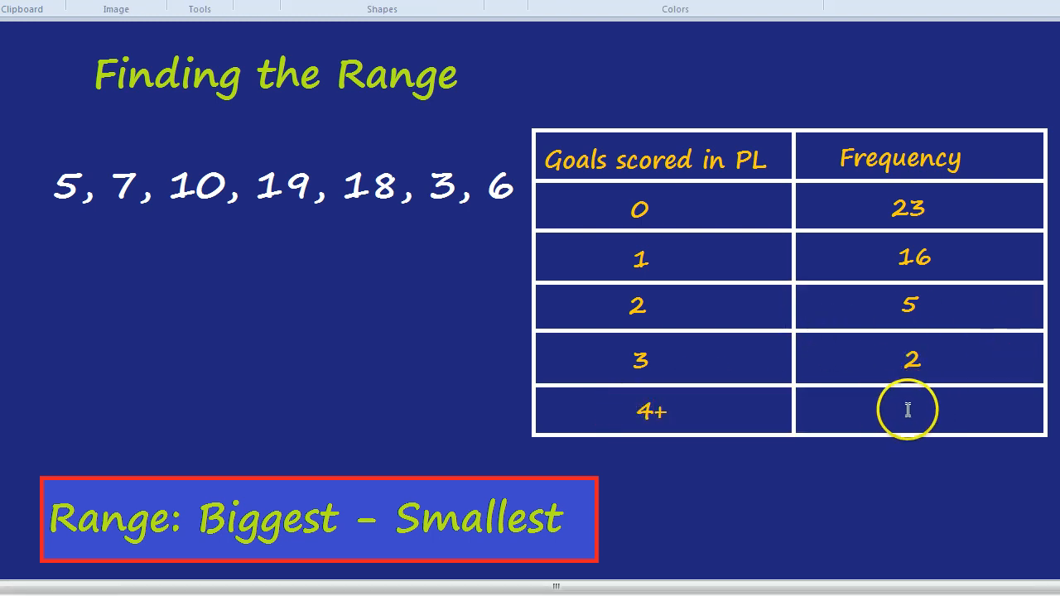
text(1)
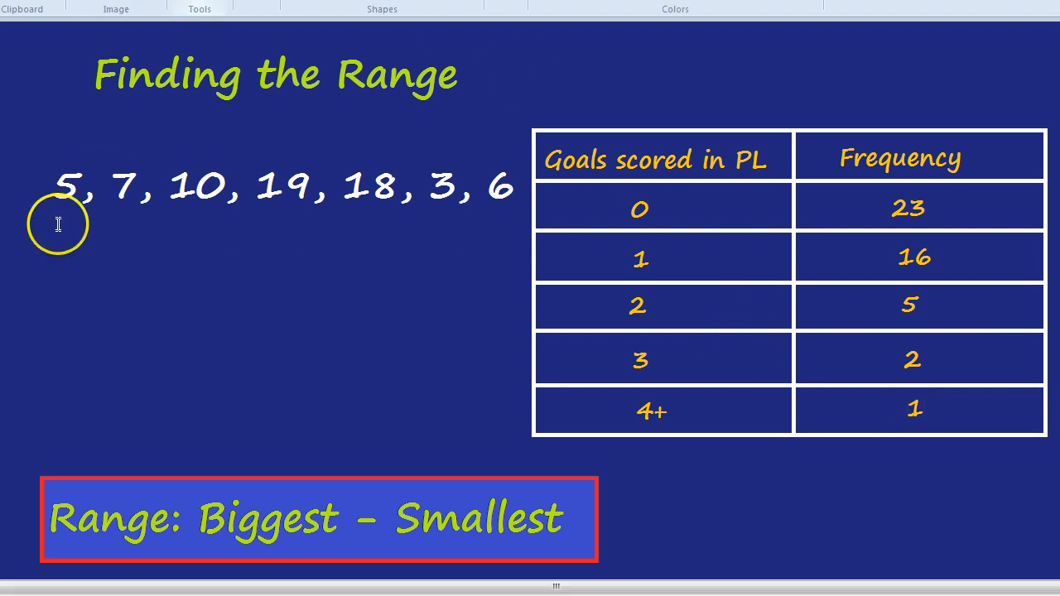
mouse_move(500, 443)
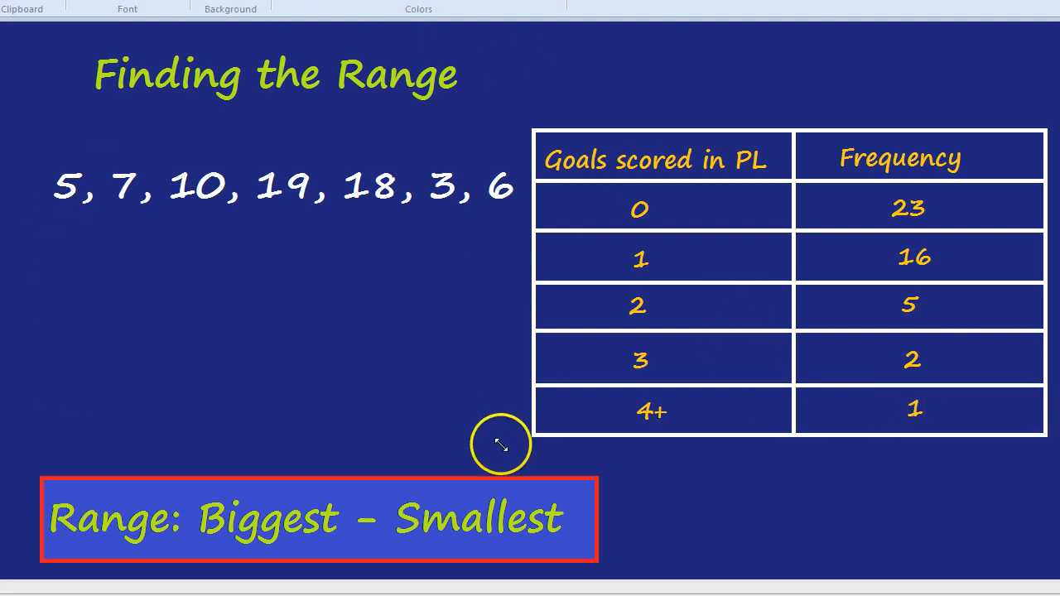
- Write the orange question 'Find the range of goals scored.' below the white list
text(Find the range of goals scor)
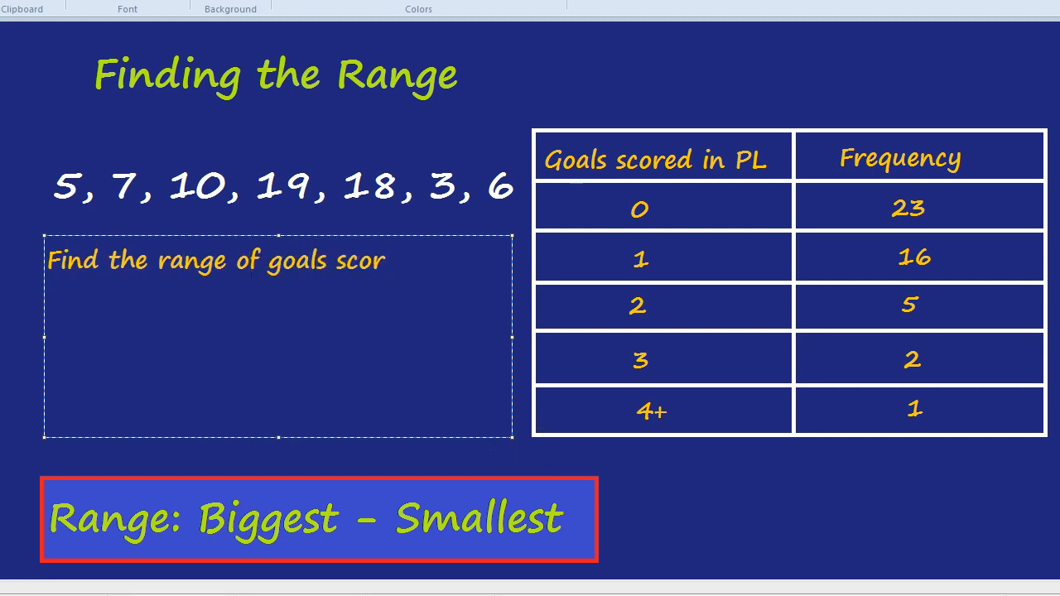
text(ed.)
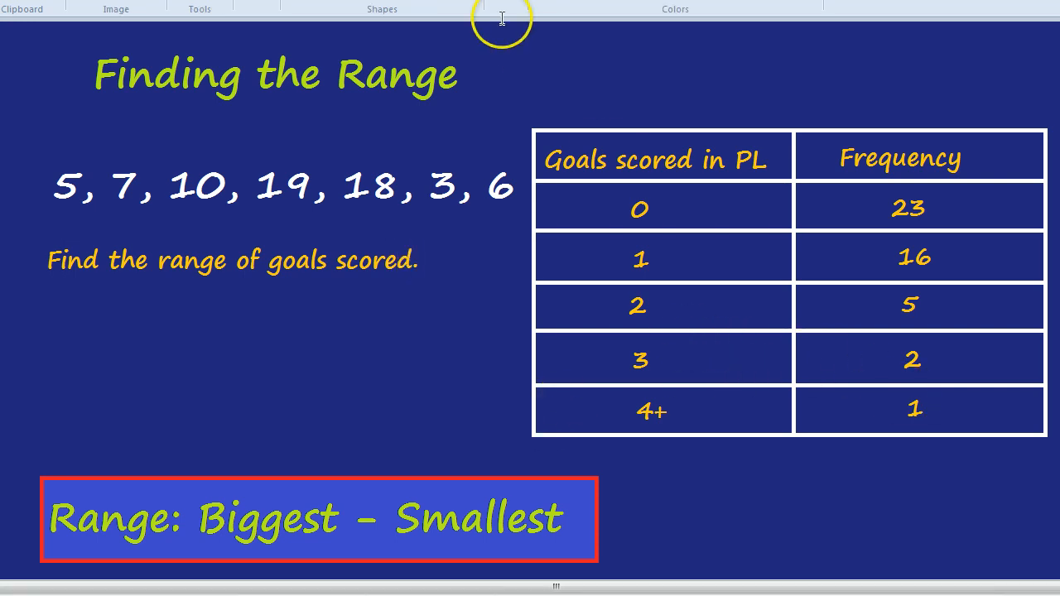
- Select and delete the '+' so the last goals entry reads 4
click(497, 10)
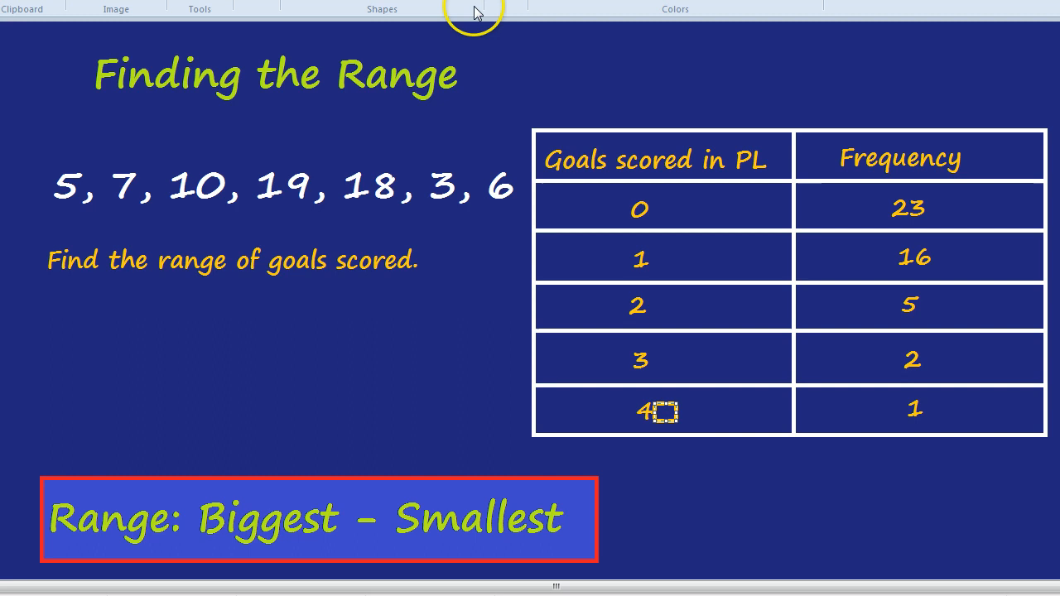
click(472, 10)
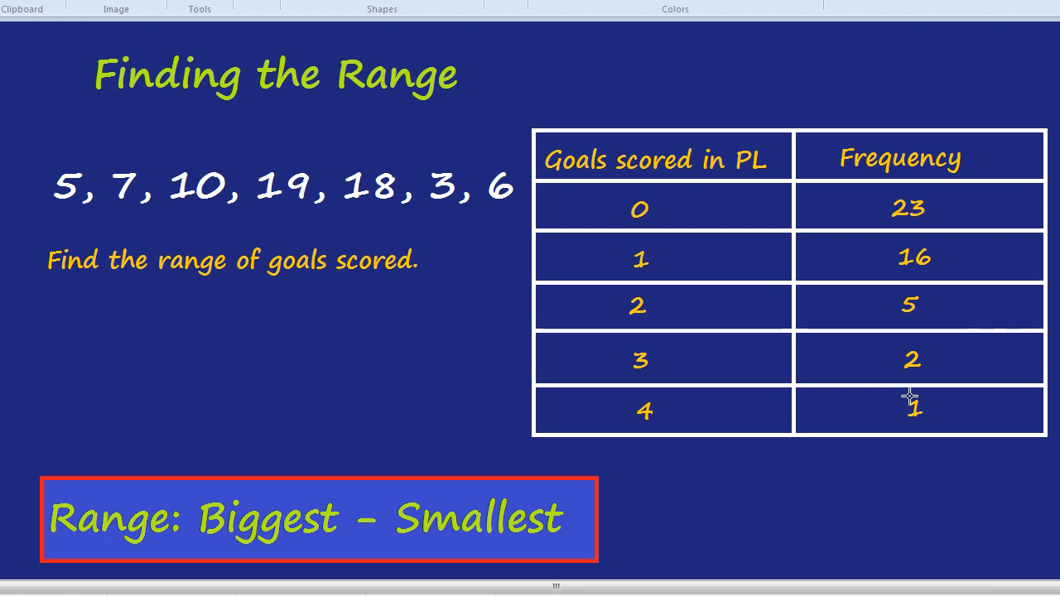
click(396, 285)
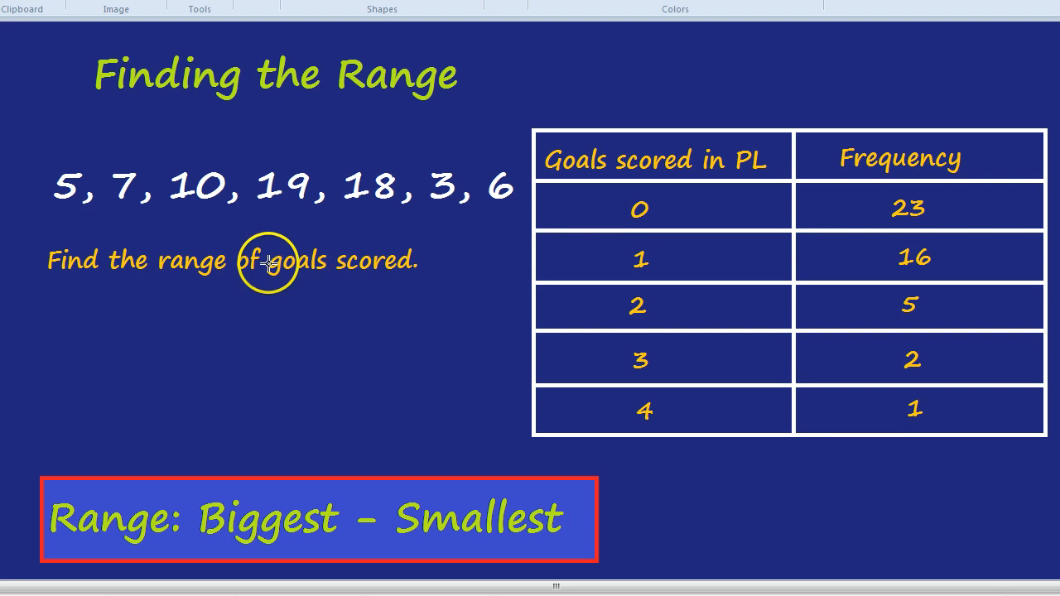
mouse_move(441, 268)
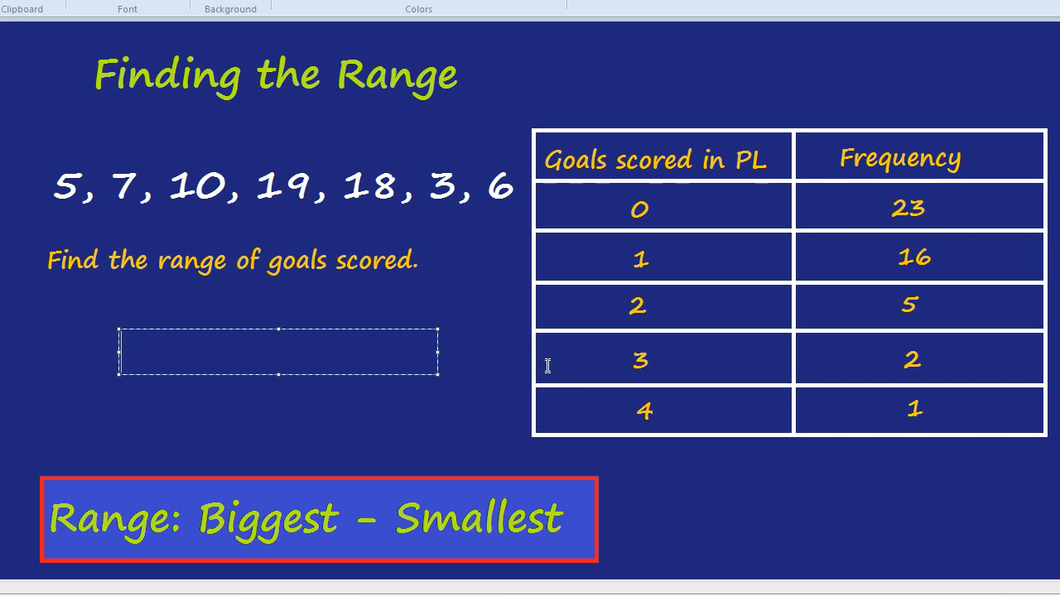
- Write the working '4 – 0 = 4' in white beneath the orange range question
click(146, 351)
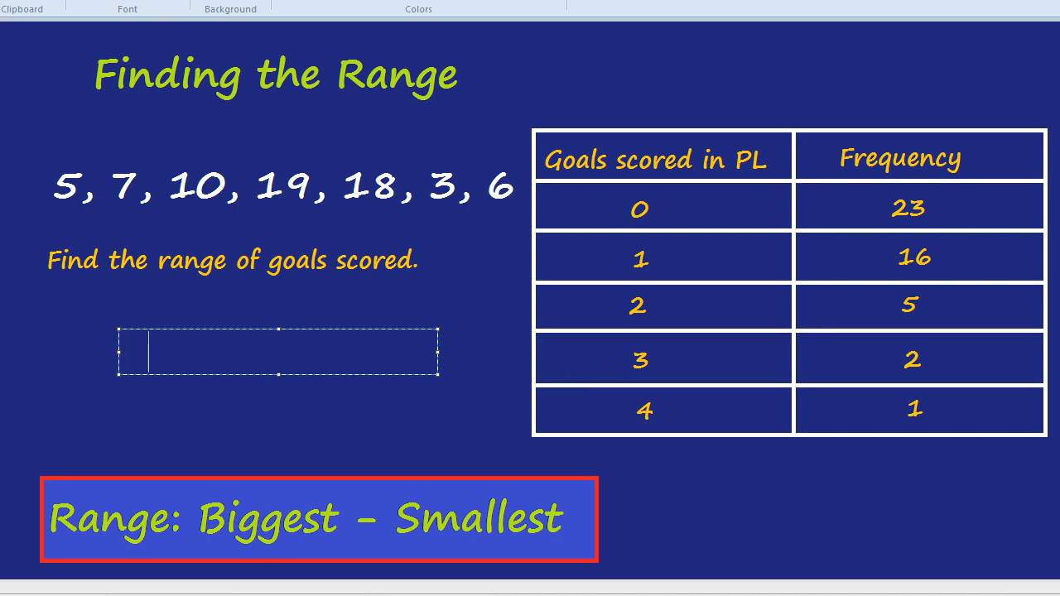
text(4)
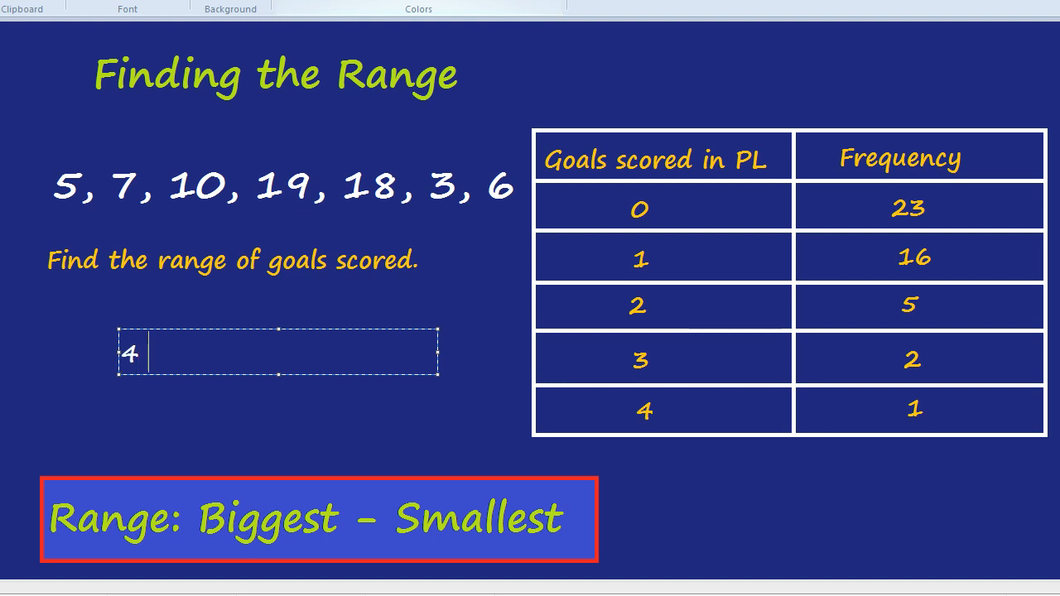
text(– 0 =)
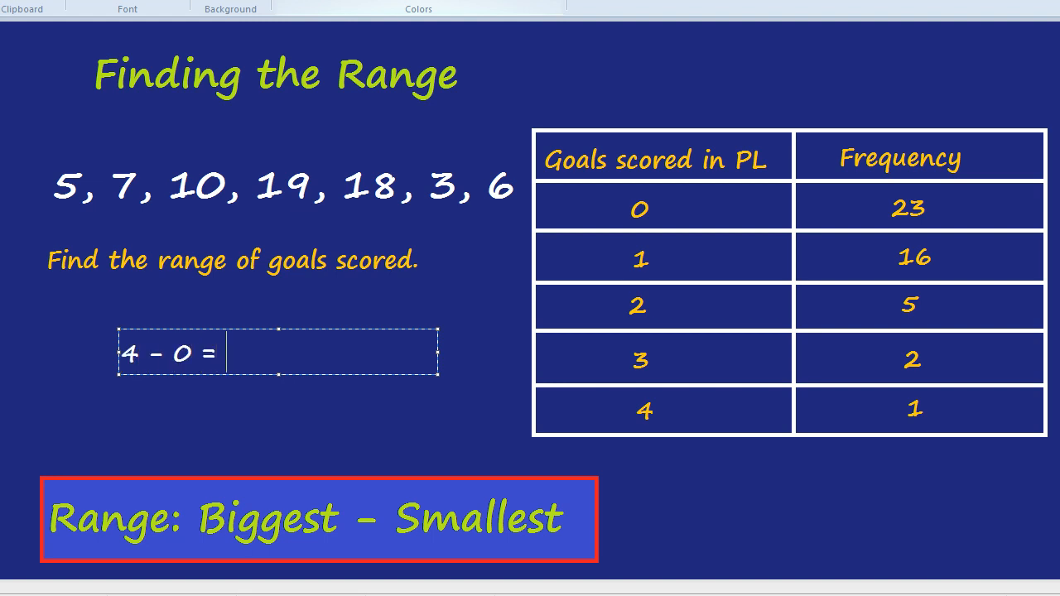
text(4)
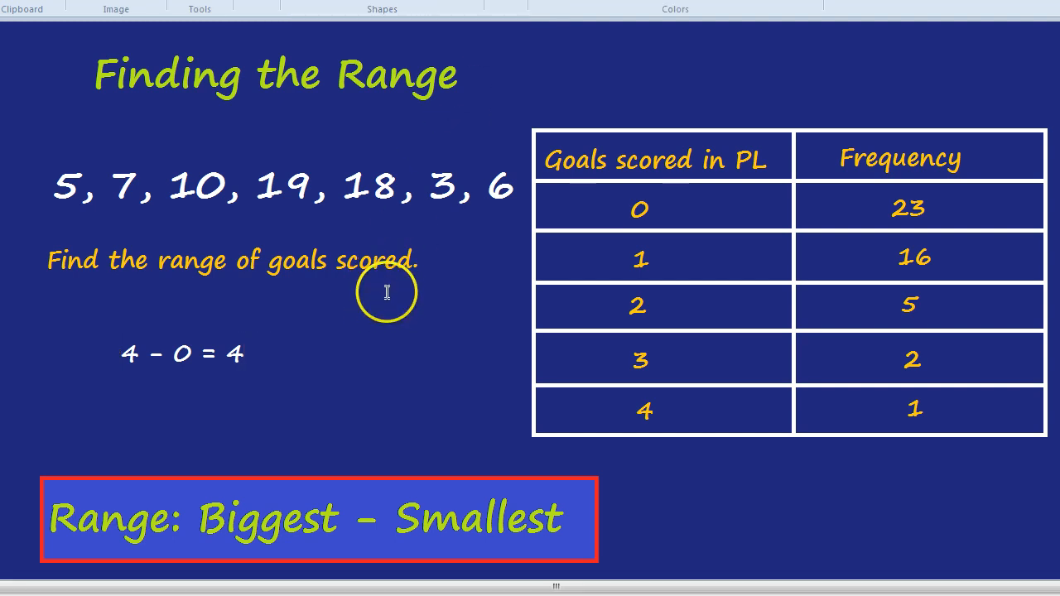
mouse_move(278, 394)
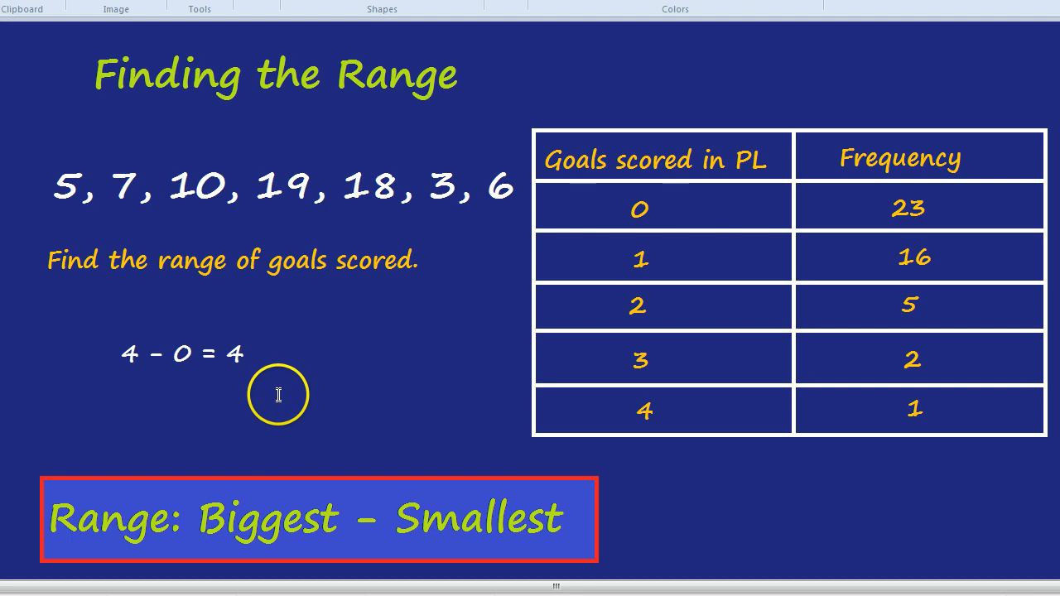